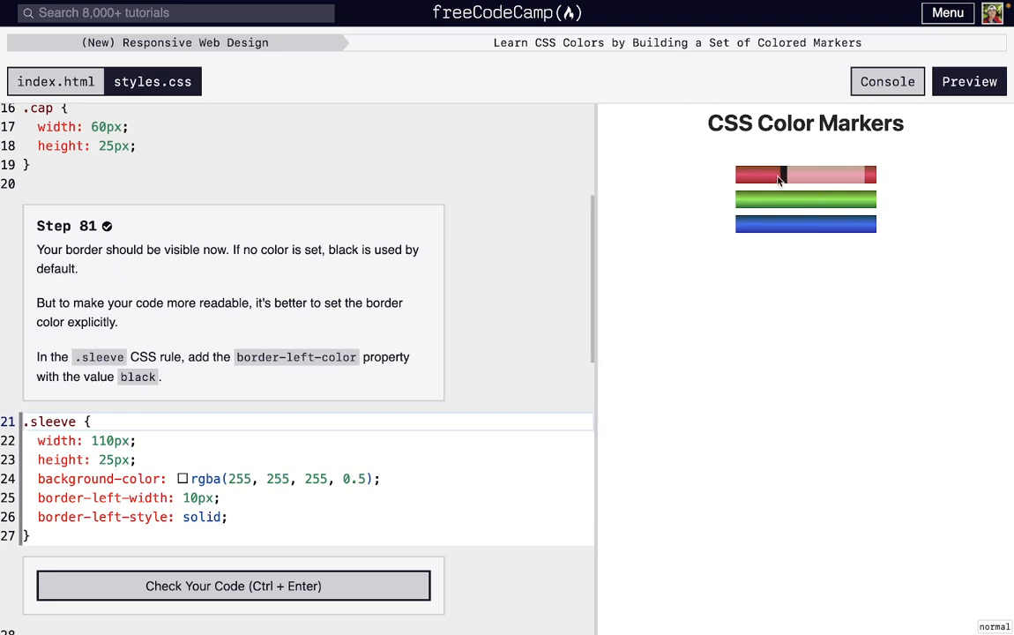
mouse_move(783, 185)
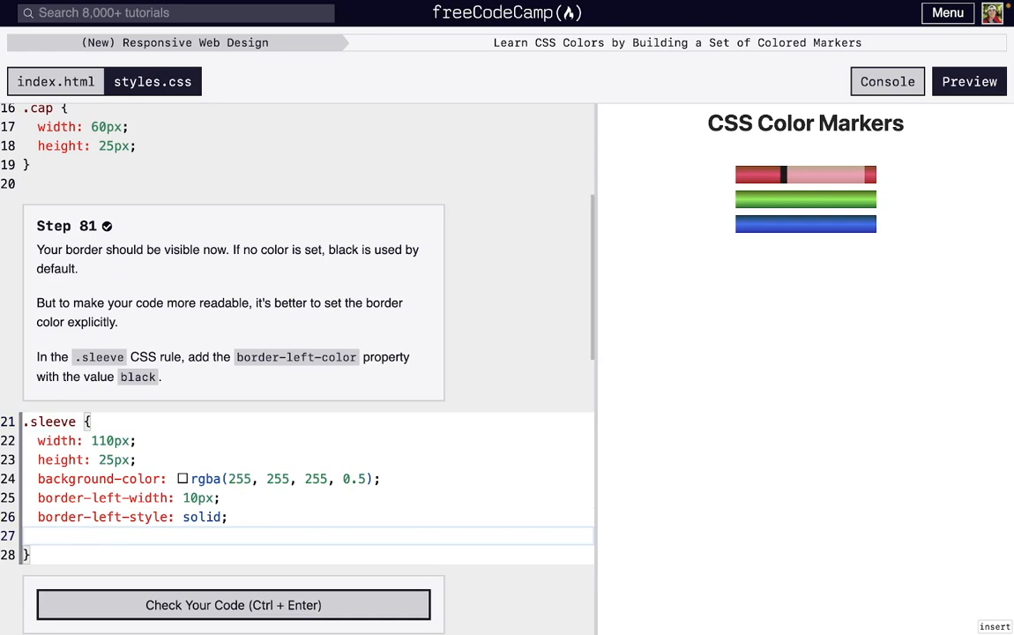
Add border-left-color: black; to the .sleeve rule, pass step 81 and advance to step 82
type("border-left-")
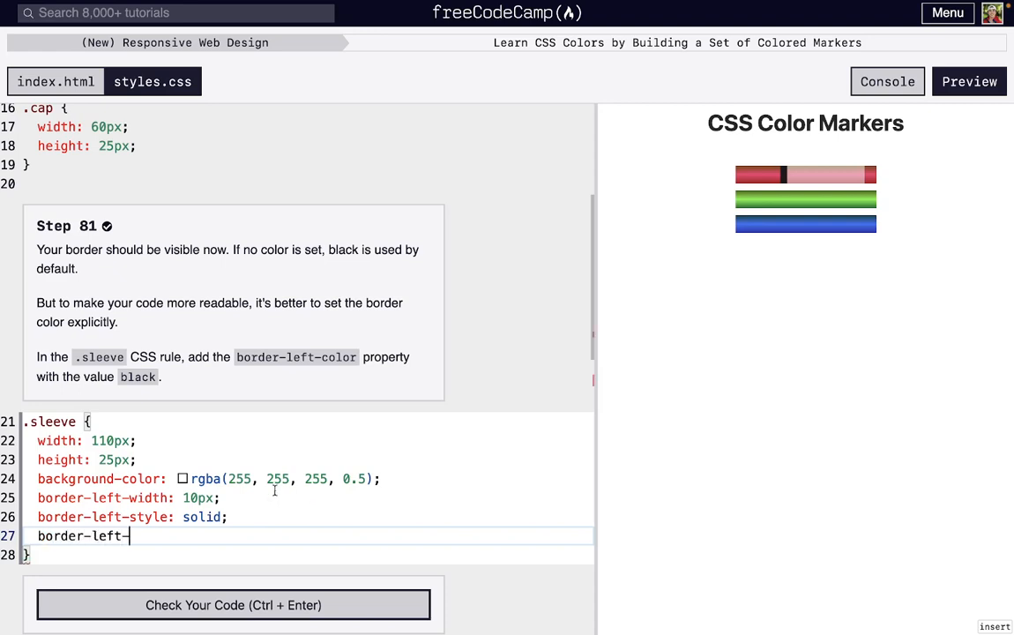
mouse_move(174, 515)
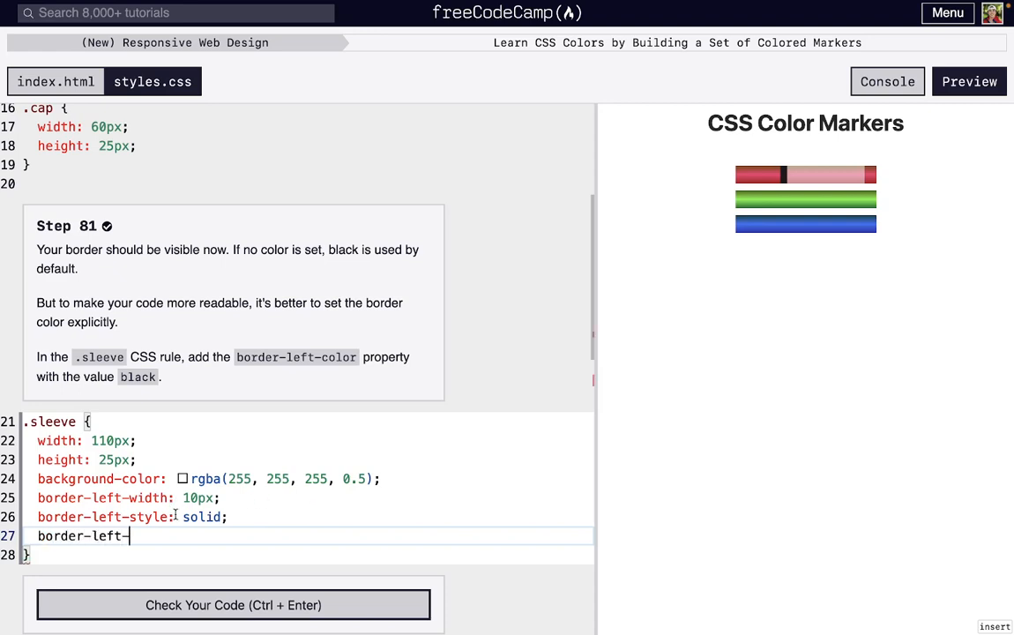
type("color: bl")
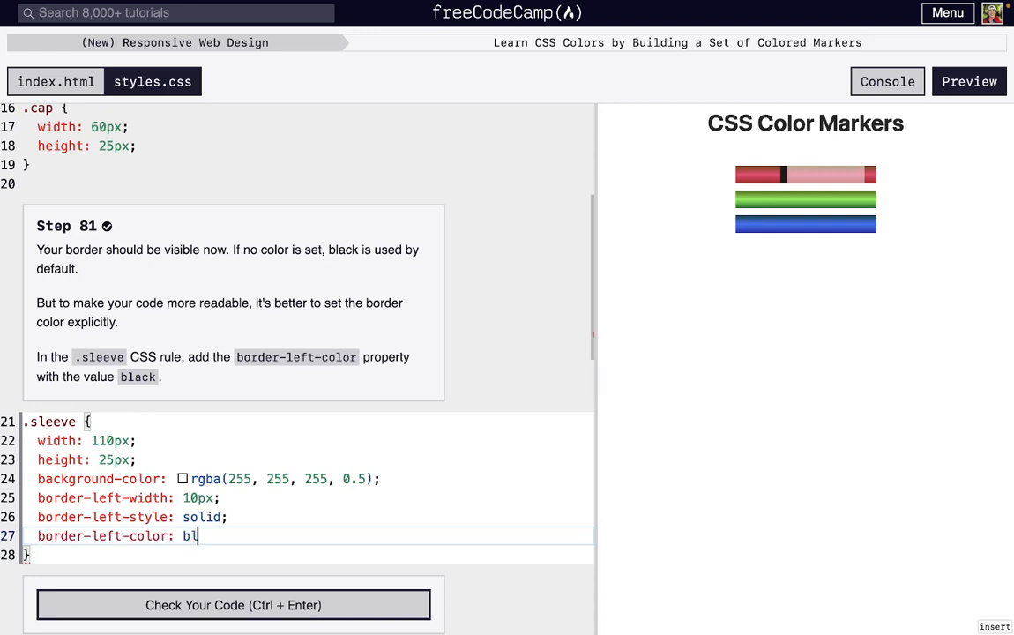
type("ack;")
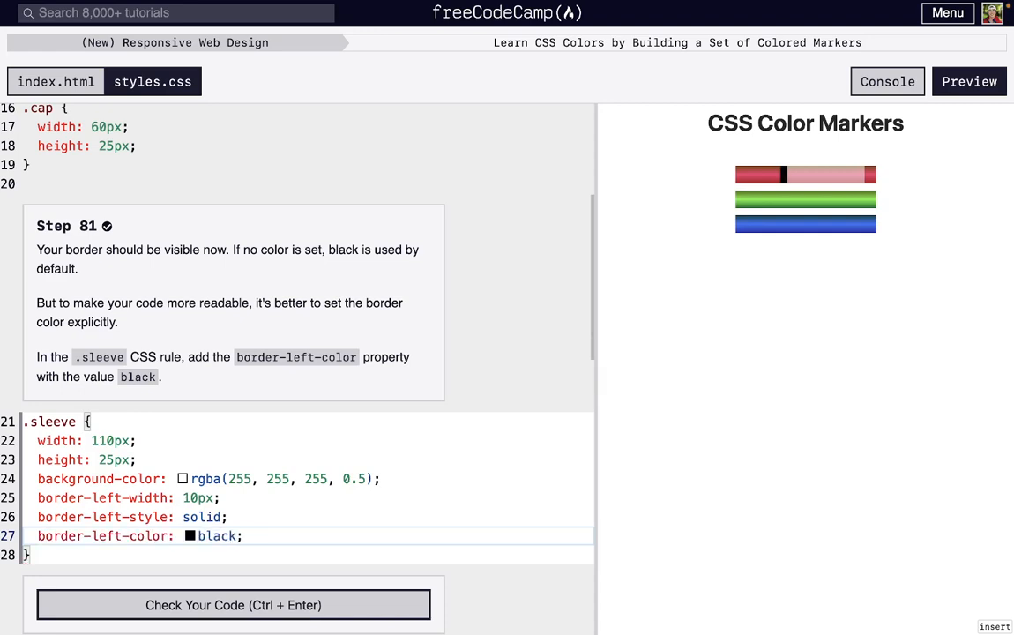
left_click(233, 605)
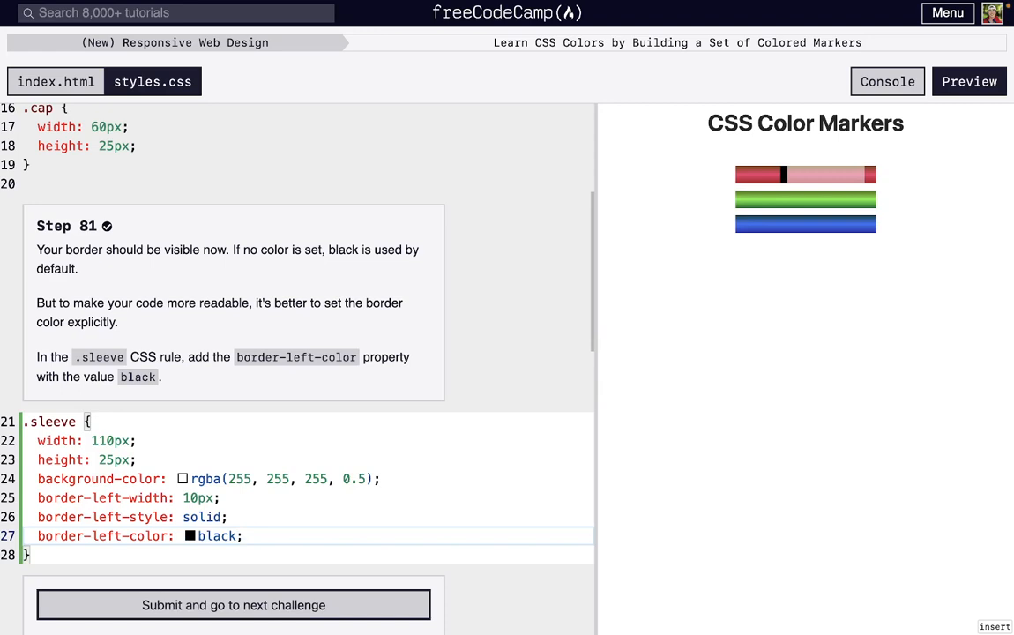
left_click(232, 603)
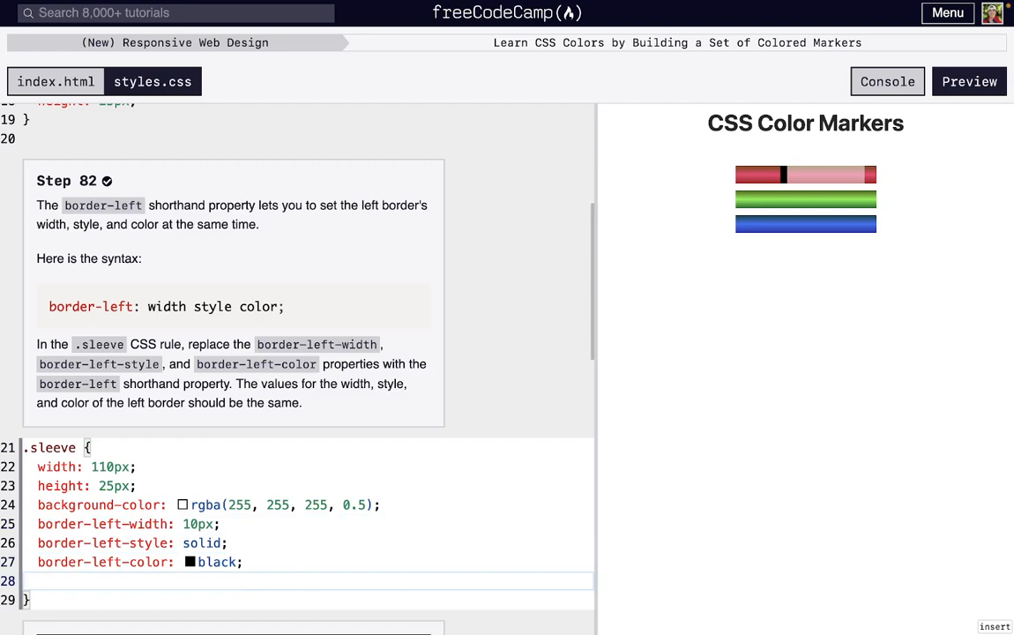
Replace the sleeve's three left-border properties with border-left: 10px solid black; and pass step 82
type("border-left:")
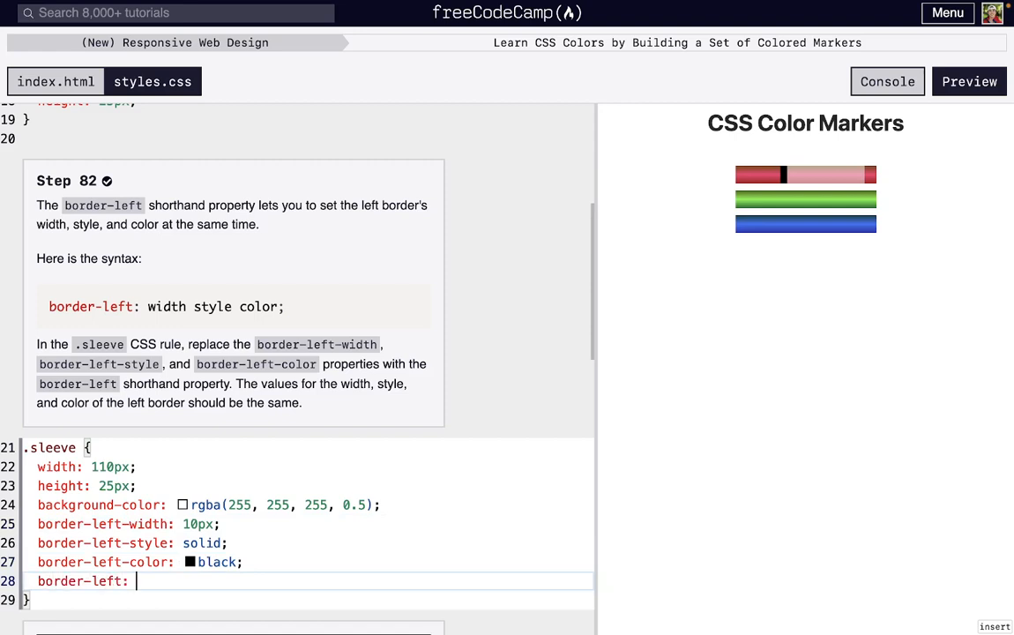
type("10px")
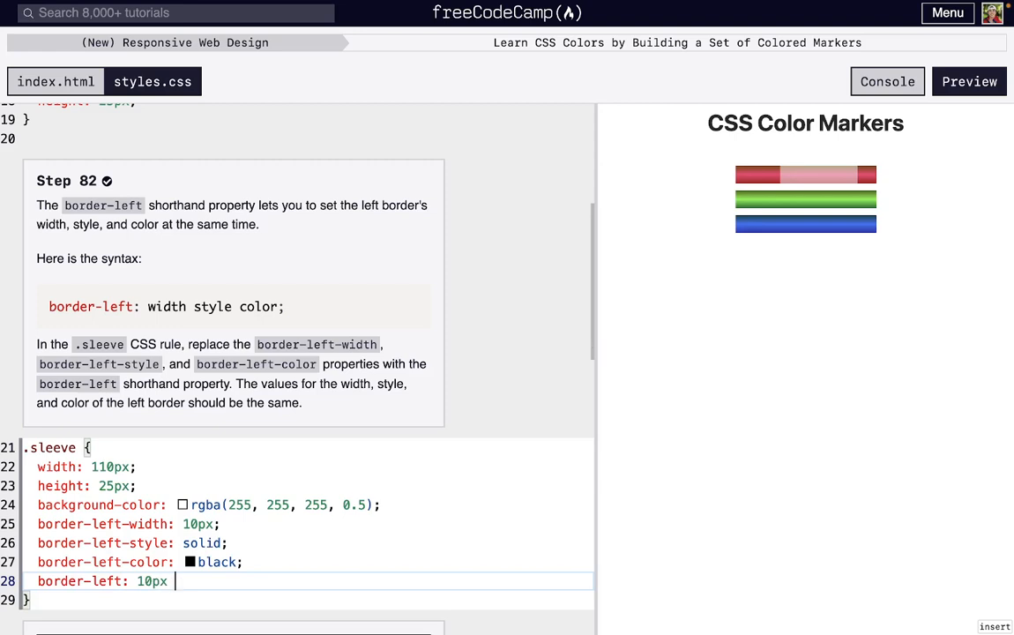
type("solid")
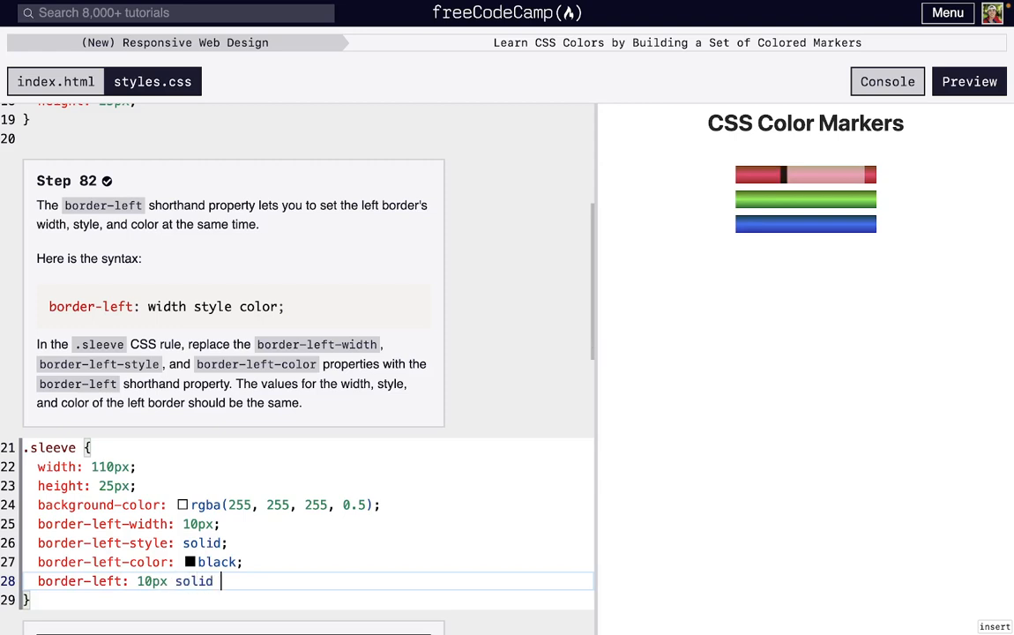
type("black;")
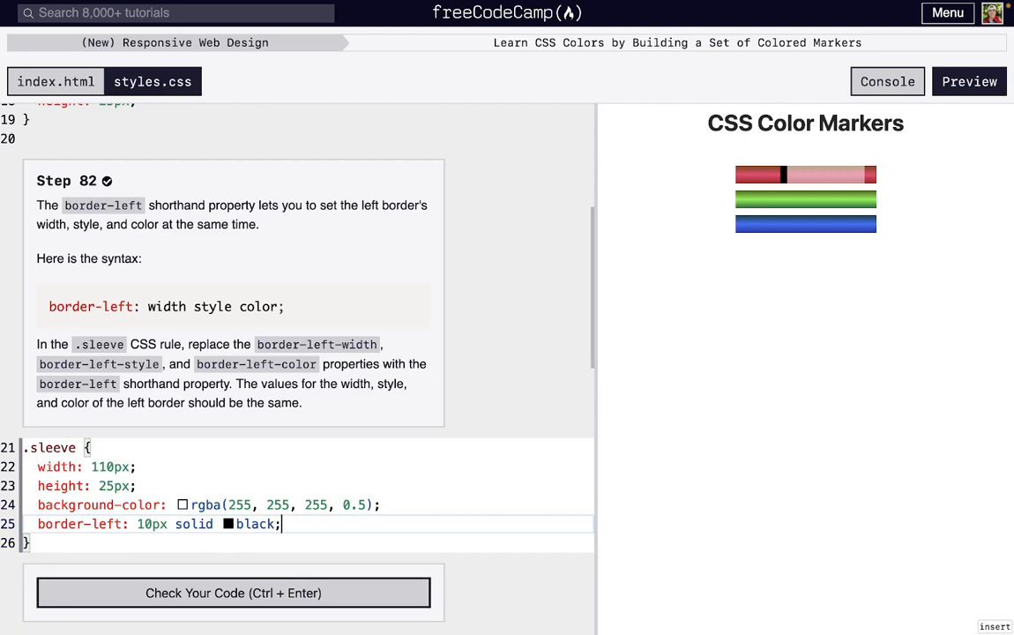
left_click(233, 592)
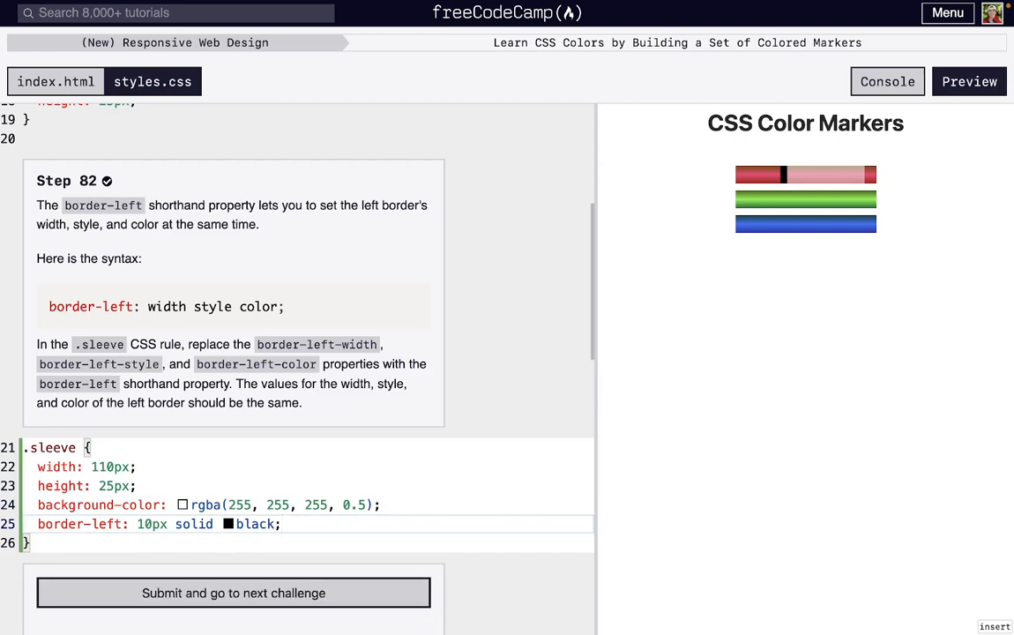
left_click(233, 593)
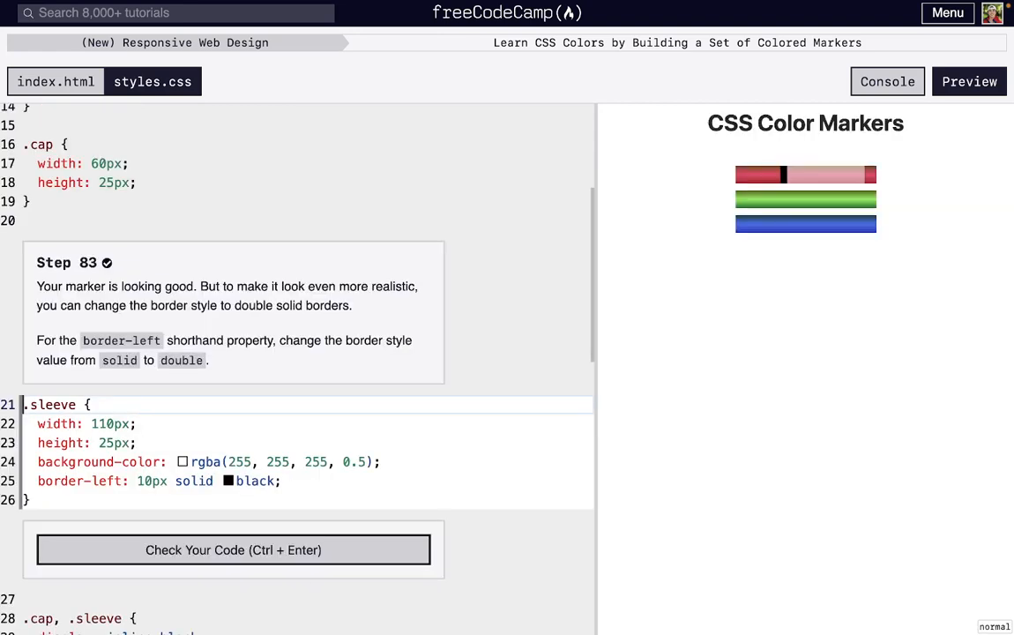
Change the sleeve's border-left style from solid to double and pass step 83
double_click(255, 480)
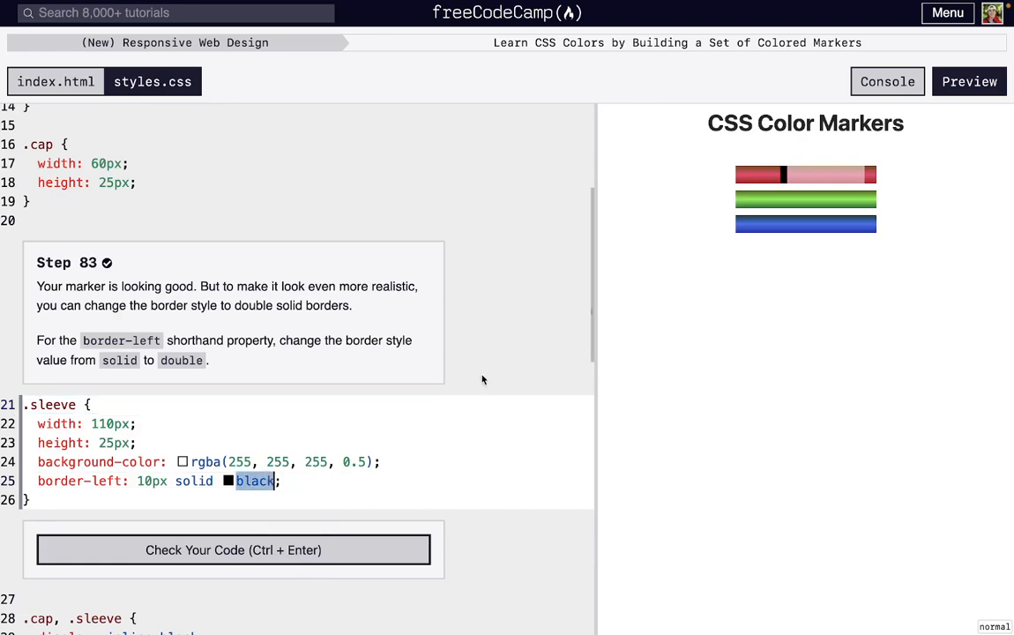
mouse_move(581, 395)
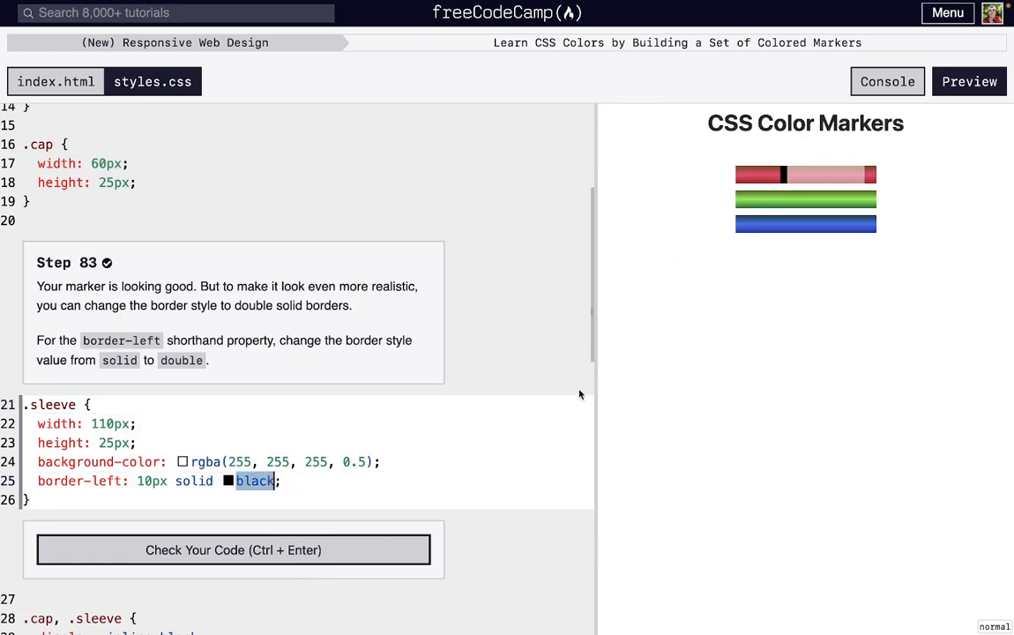
type("double")
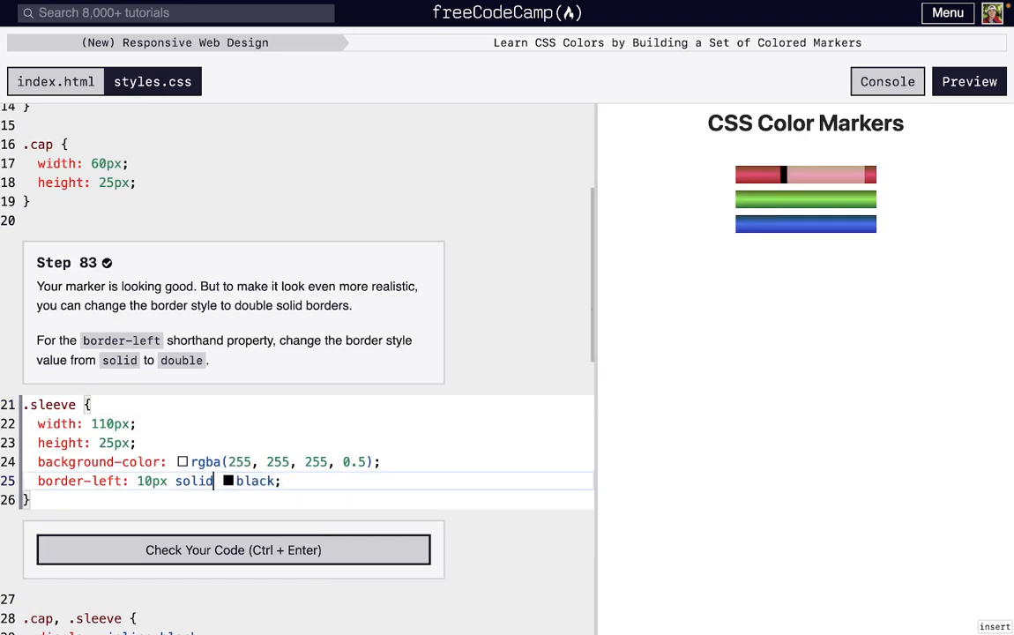
type("double")
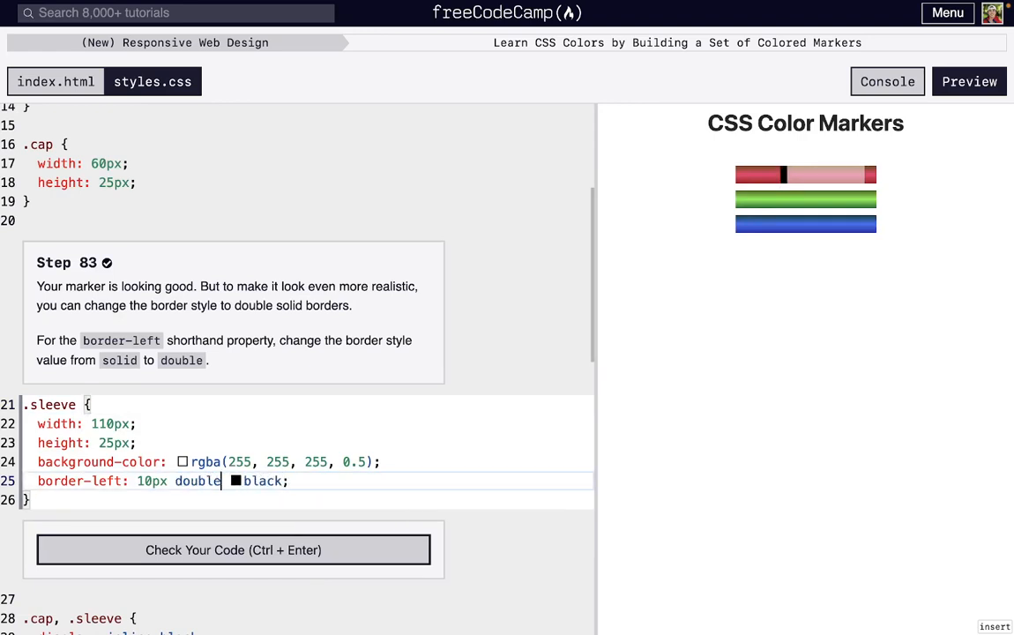
mouse_move(780, 175)
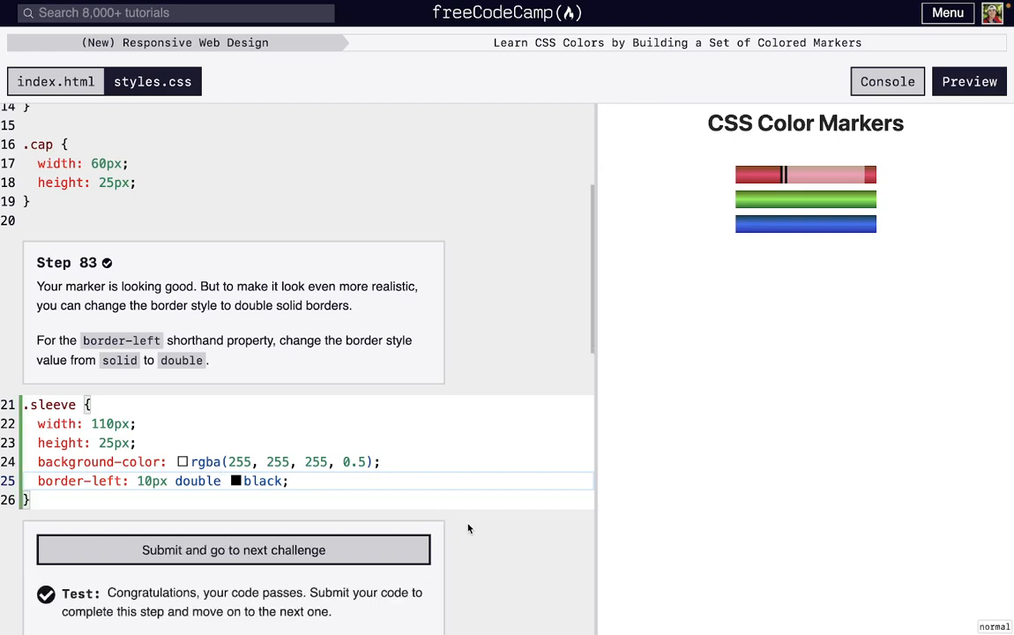
left_click(233, 551)
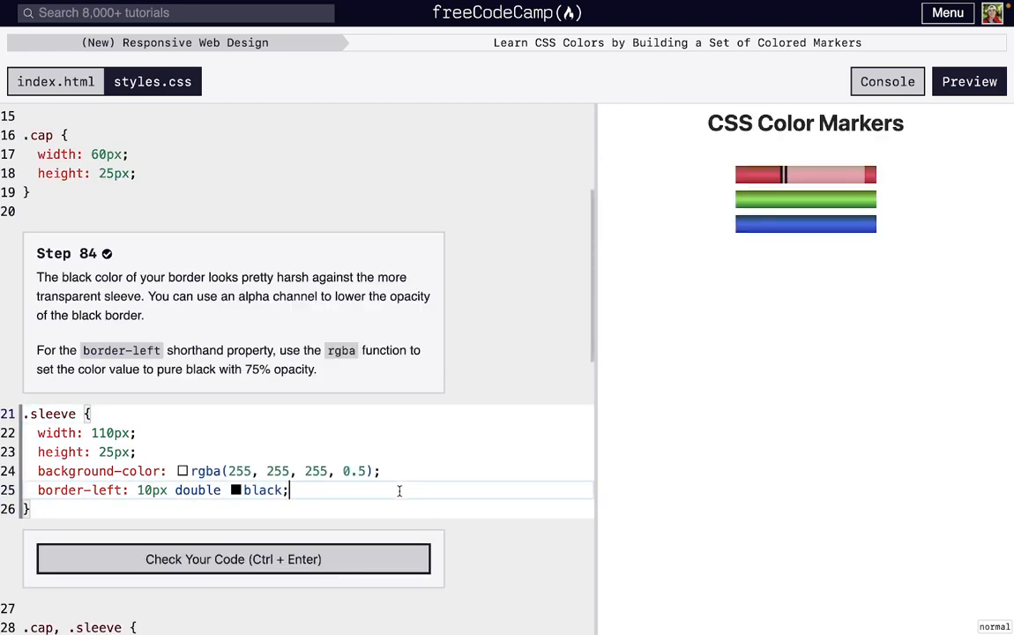
Change the sleeve's border-left colour from black to rgba(0, 0, 0, .75) and pass step 84
double_click(261, 491)
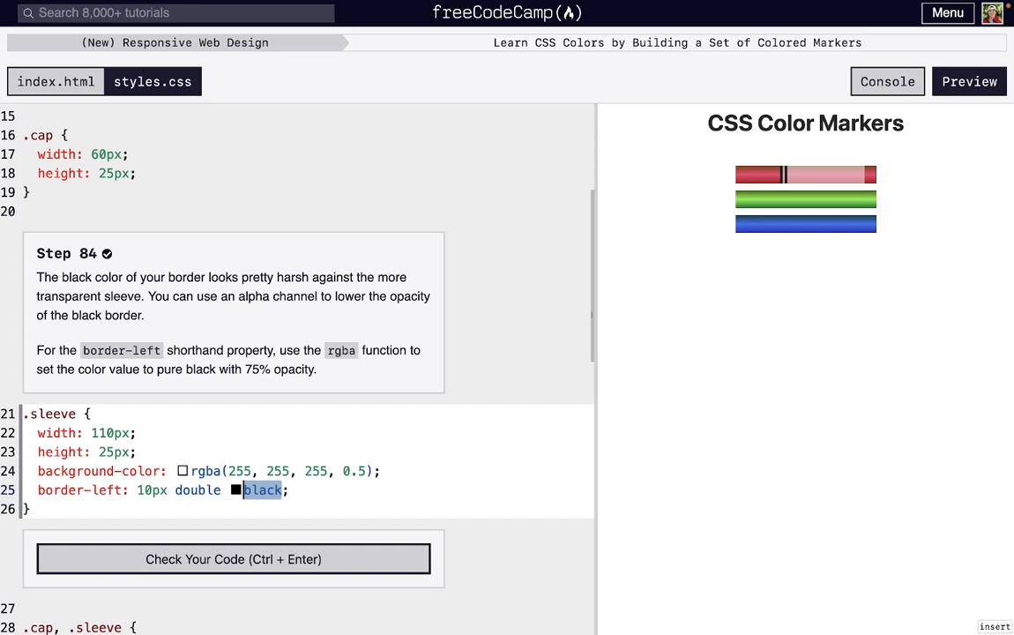
type("rgba(")
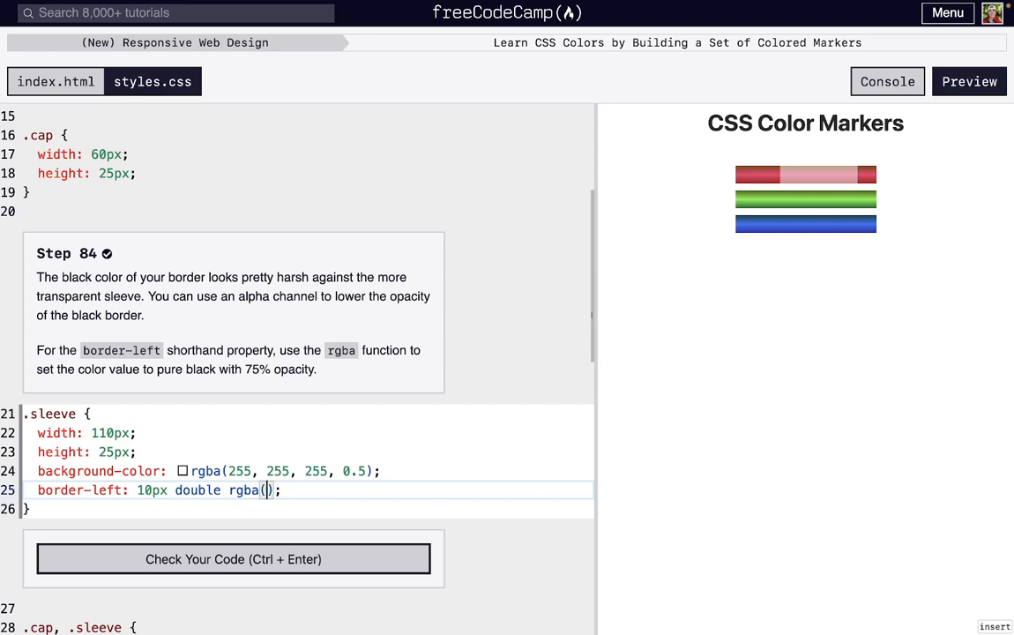
type("0")
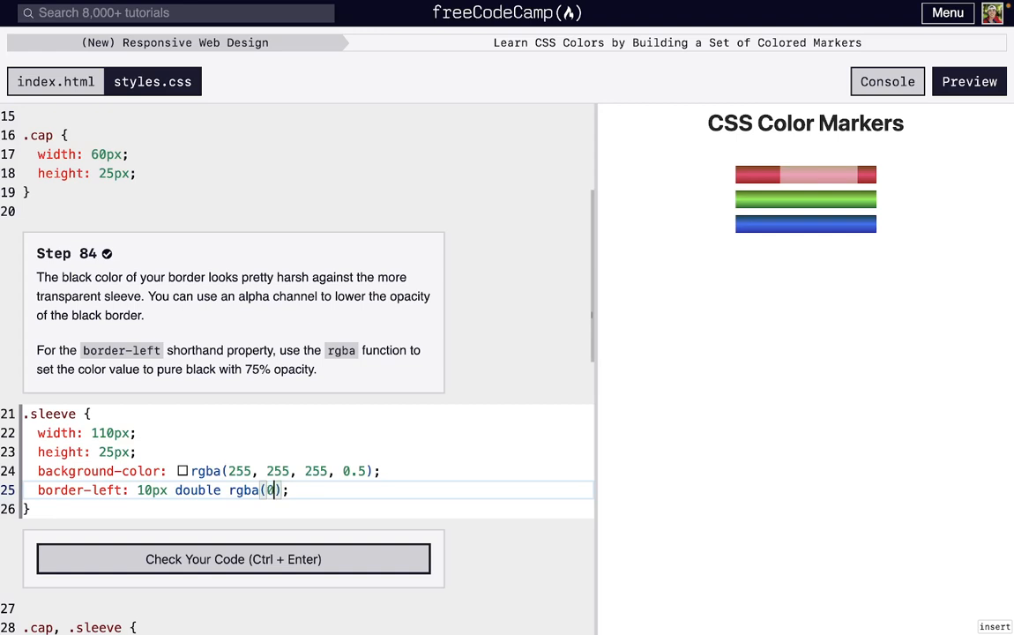
type(", 0, 0")
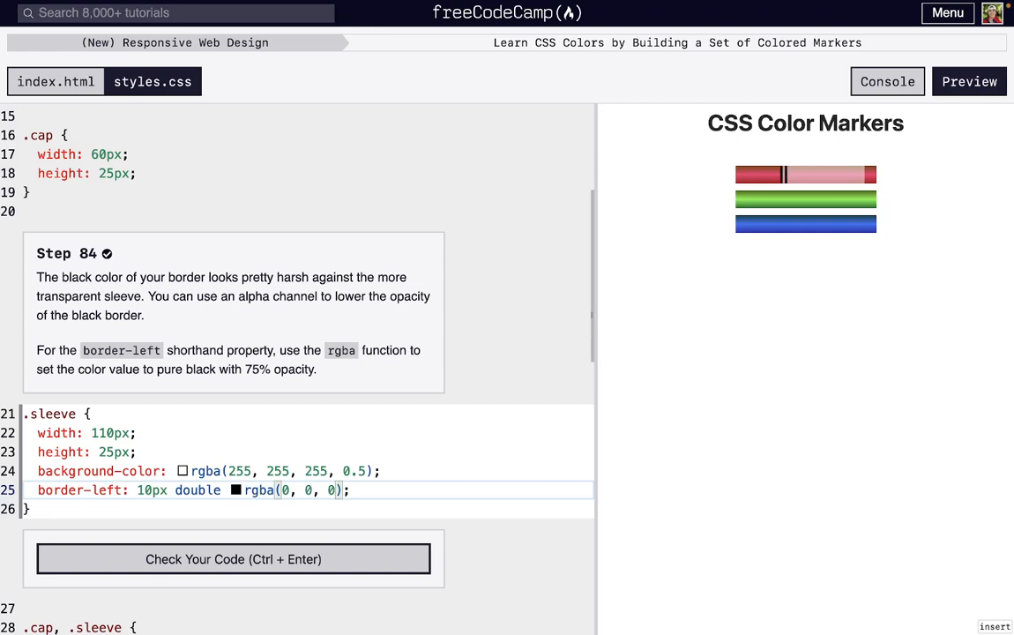
type(",")
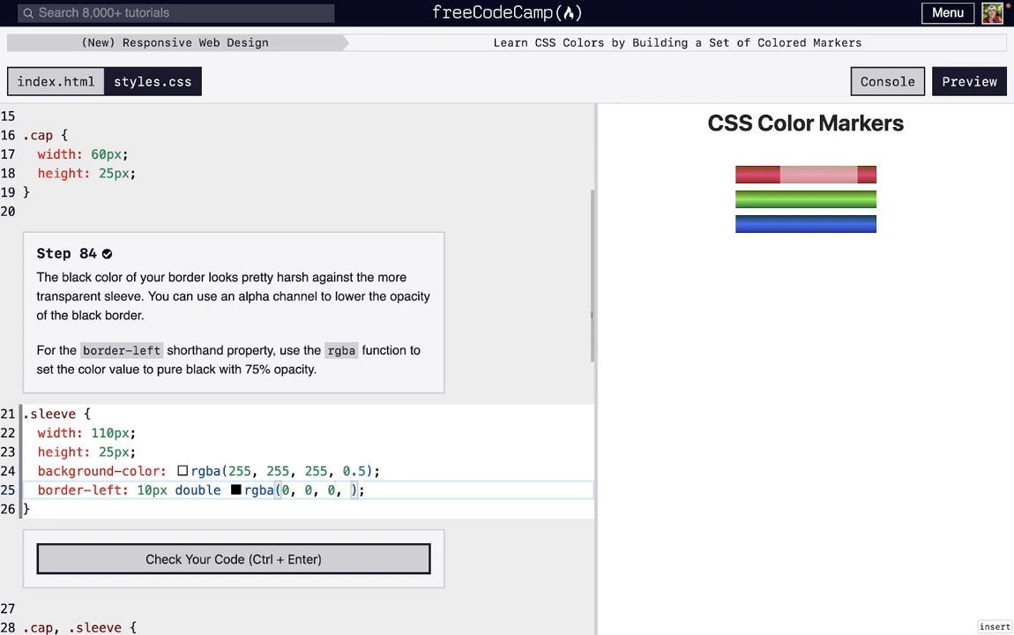
type(".")
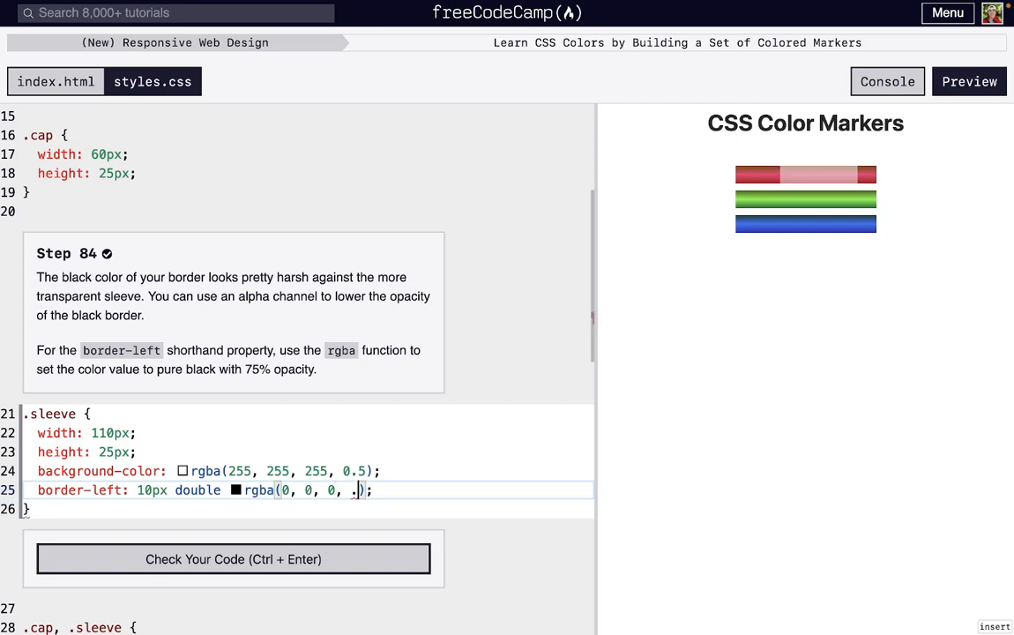
type("75")
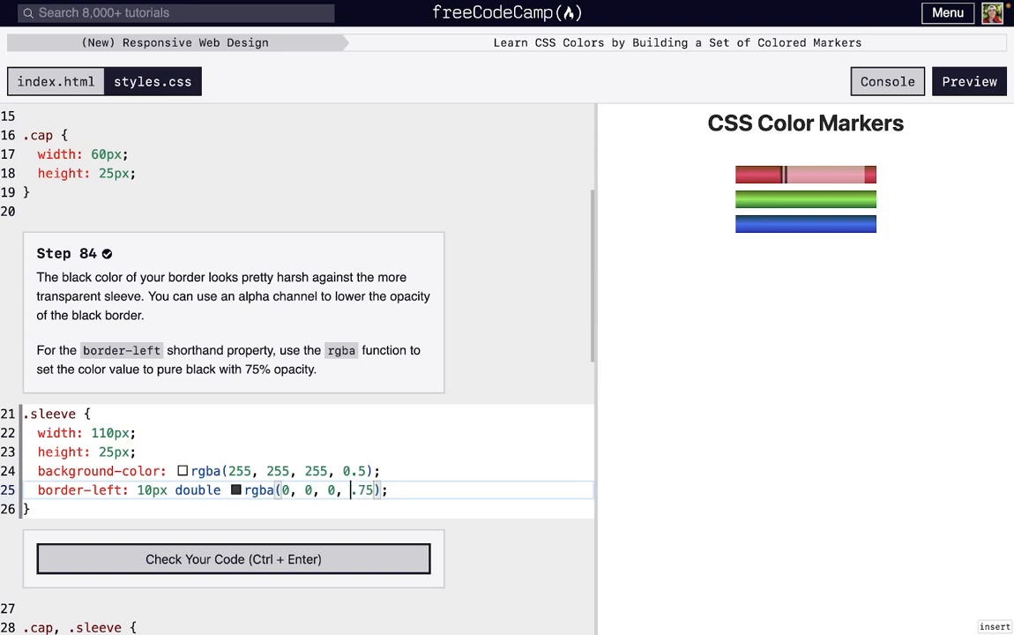
double_click(363, 490)
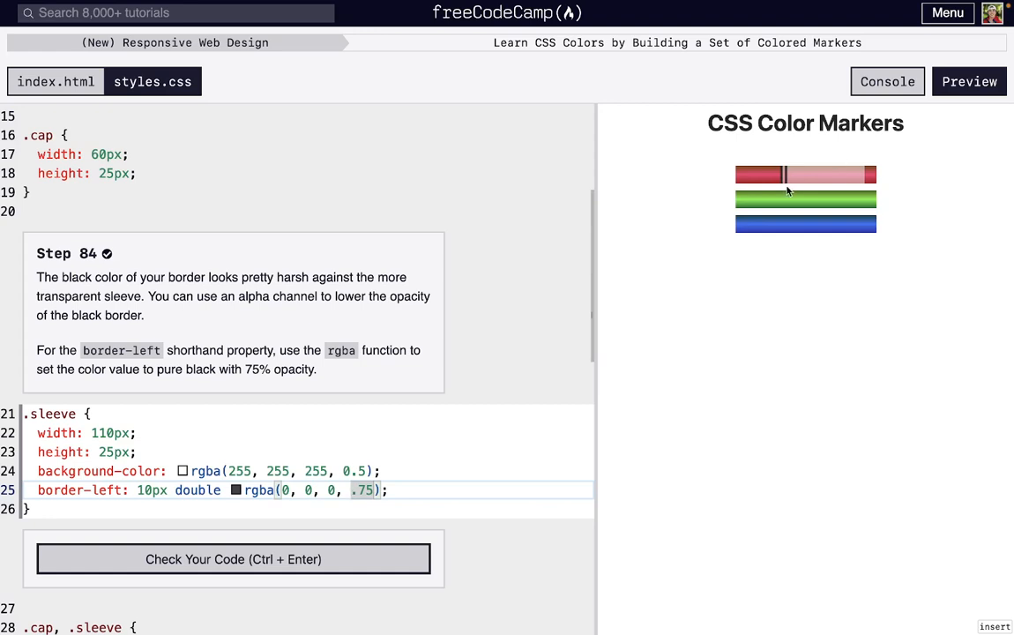
left_click(232, 559)
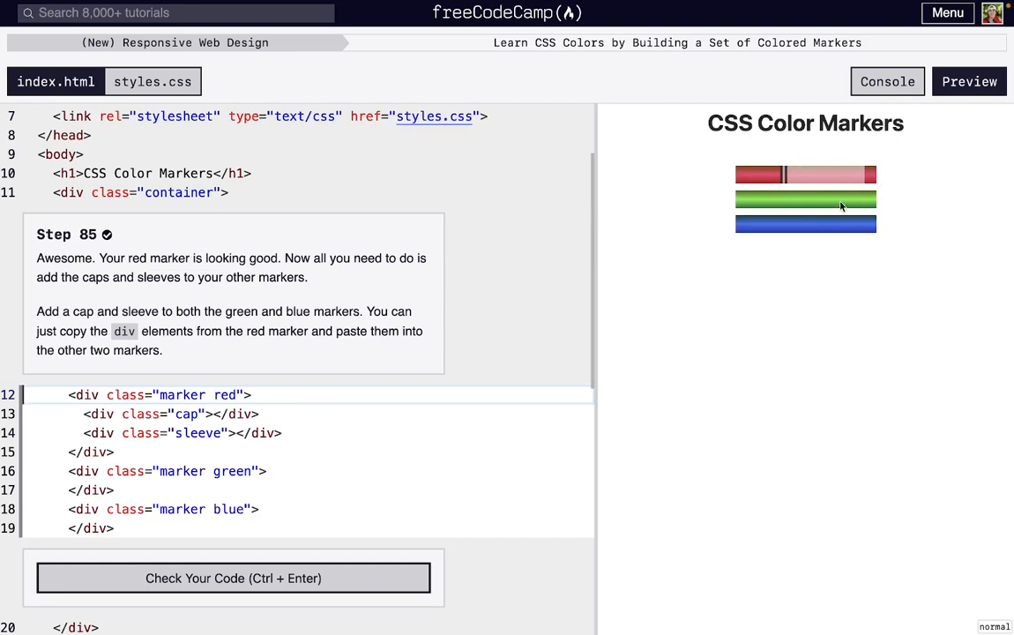
mouse_move(780, 180)
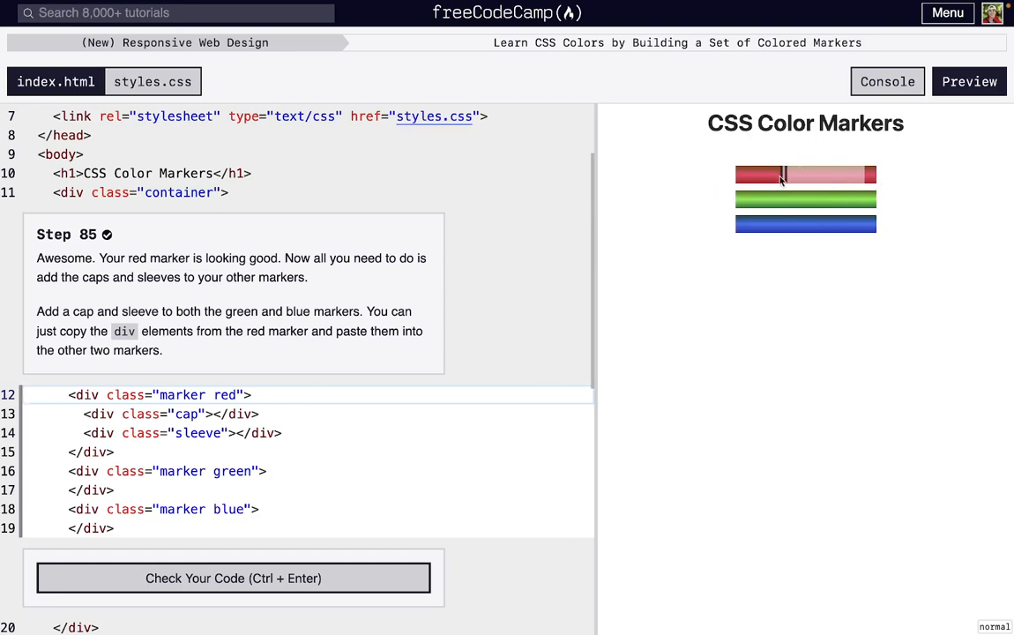
mouse_move(826, 182)
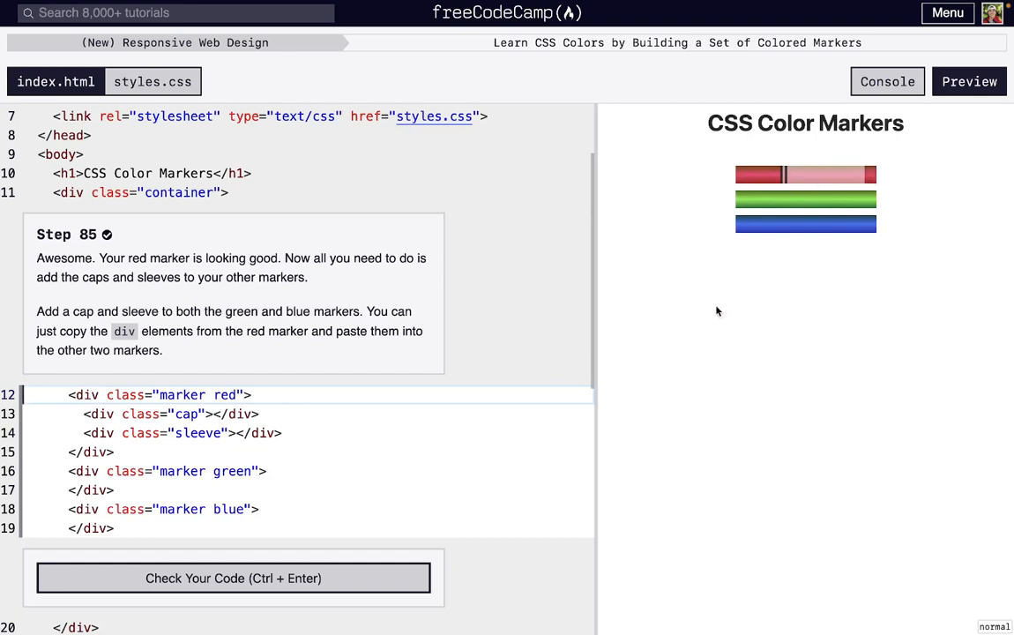
Copy the cap and sleeve divs into the green and blue marker divs in index.html
left_click_drag(83, 413, 283, 434)
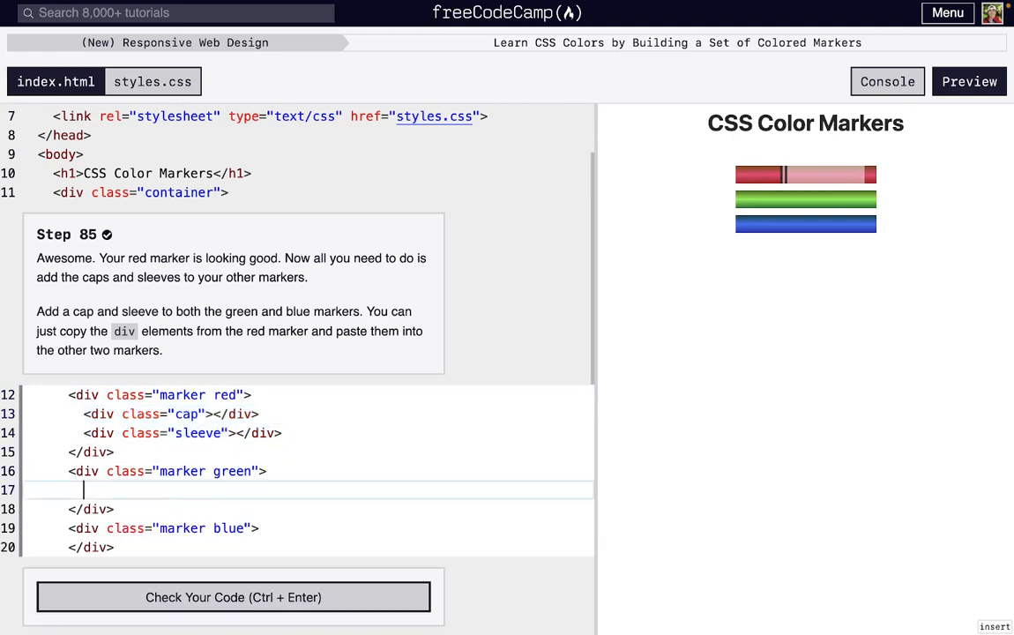
type("<div class=\"cap\"></div>")
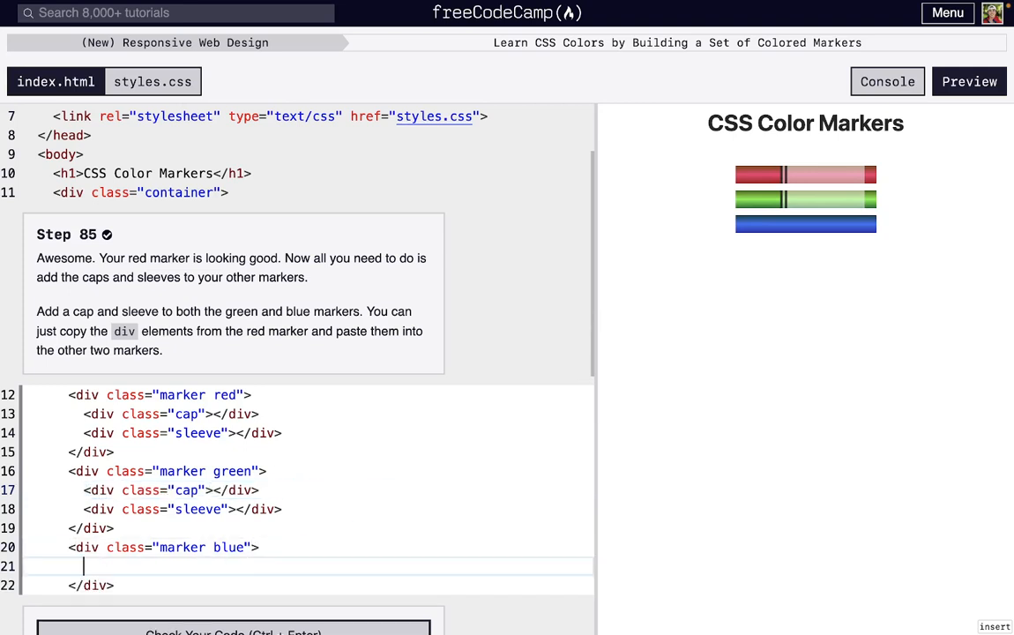
type("<div class=\"cap\"></div>")
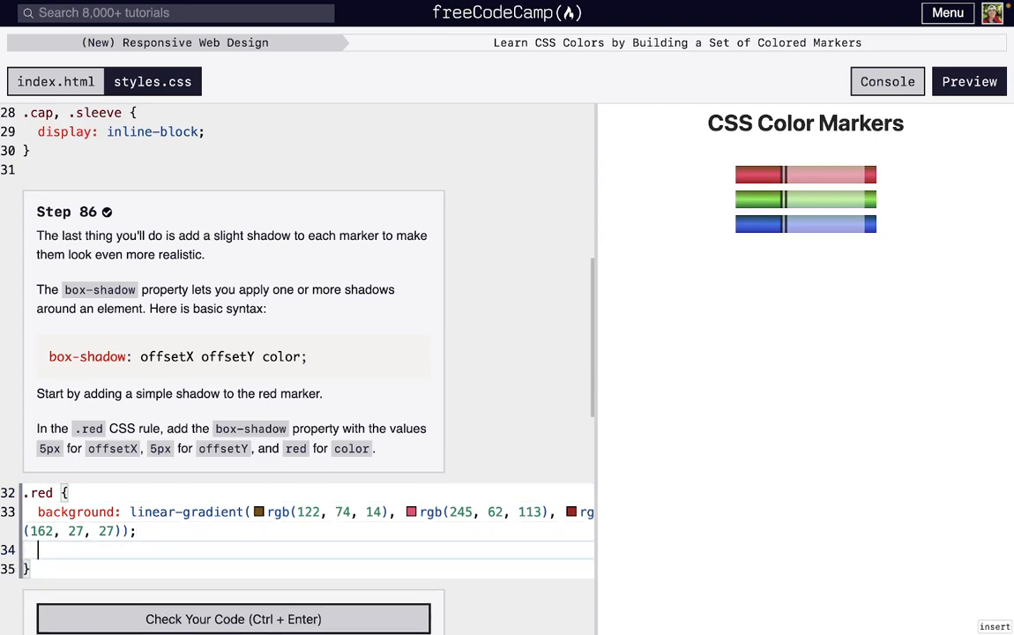
mouse_move(661, 402)
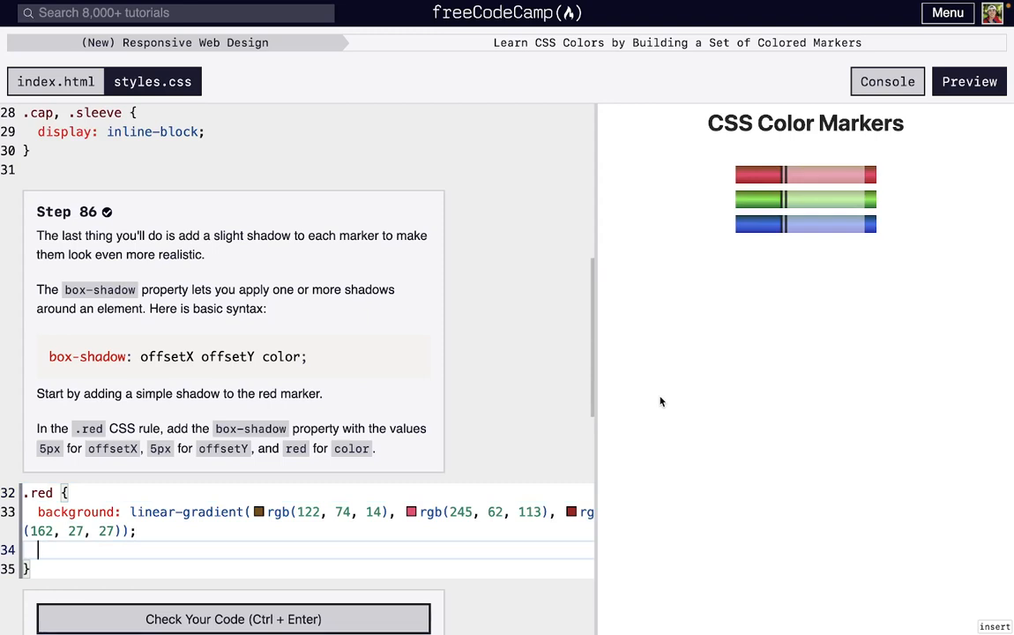
Add box-shadow: 5px 5px red; to the .red rule and pass step 86's check
type("bo")
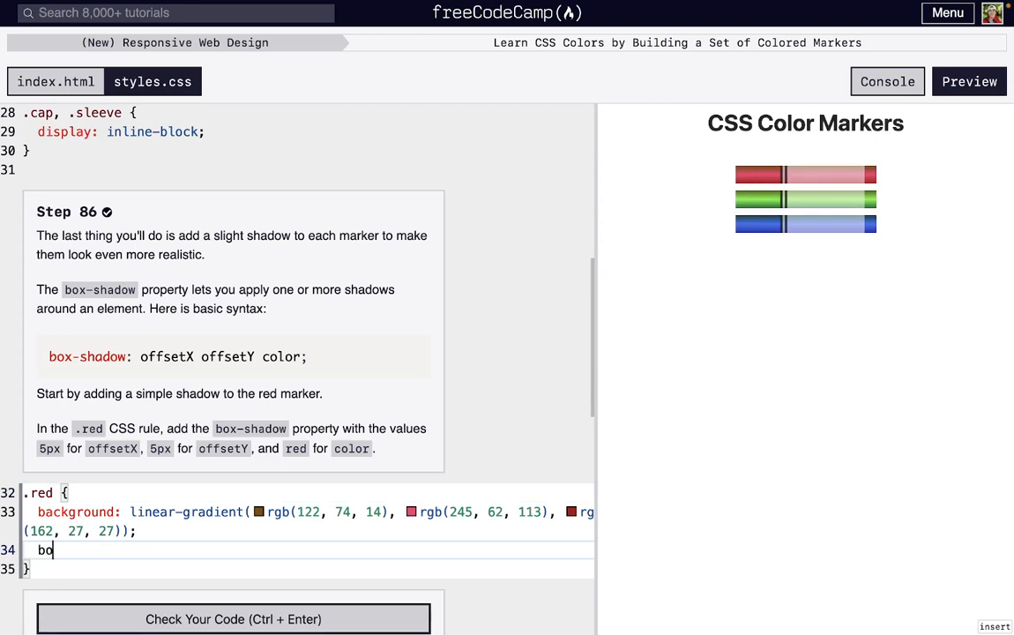
type("x-sh")
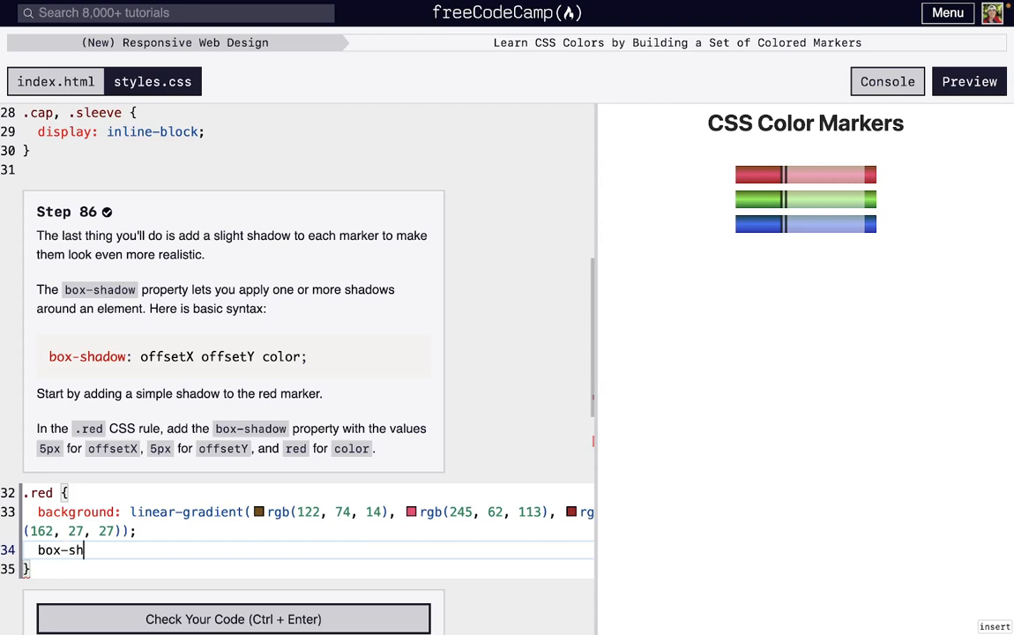
type("adow:")
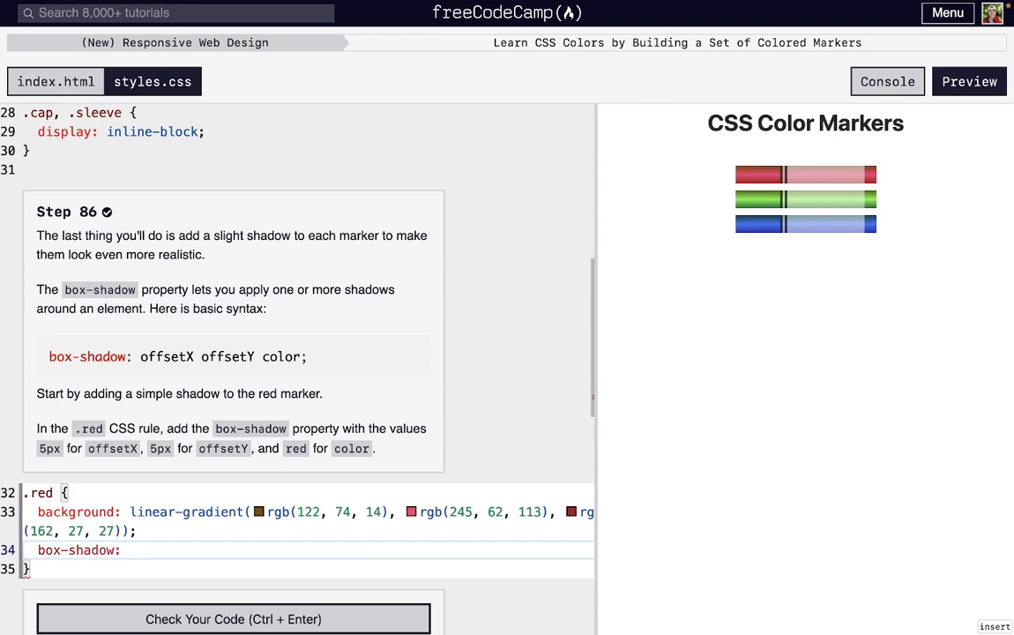
mouse_move(669, 332)
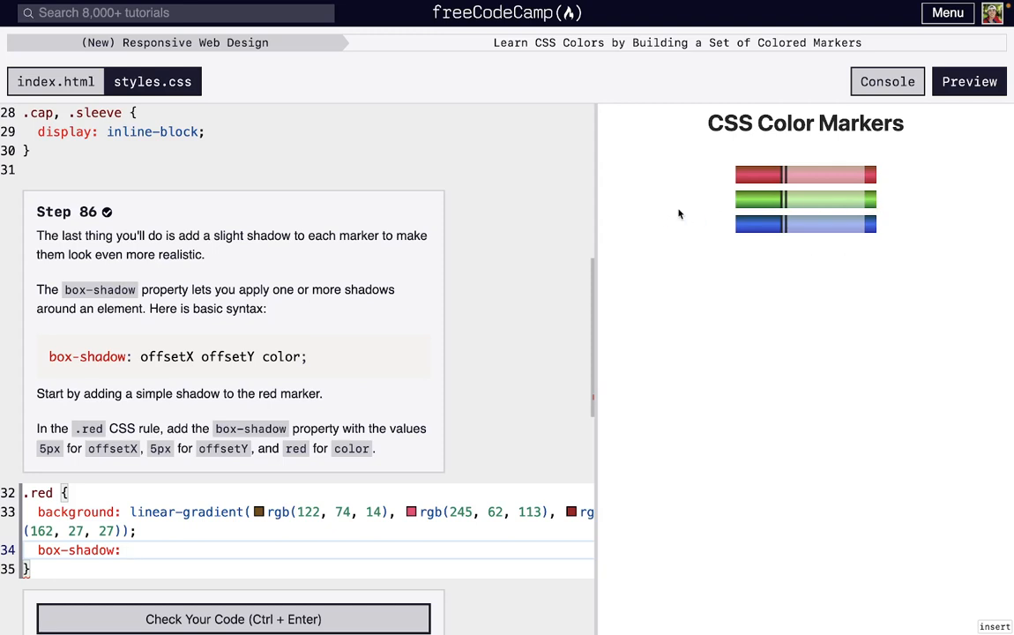
mouse_move(877, 263)
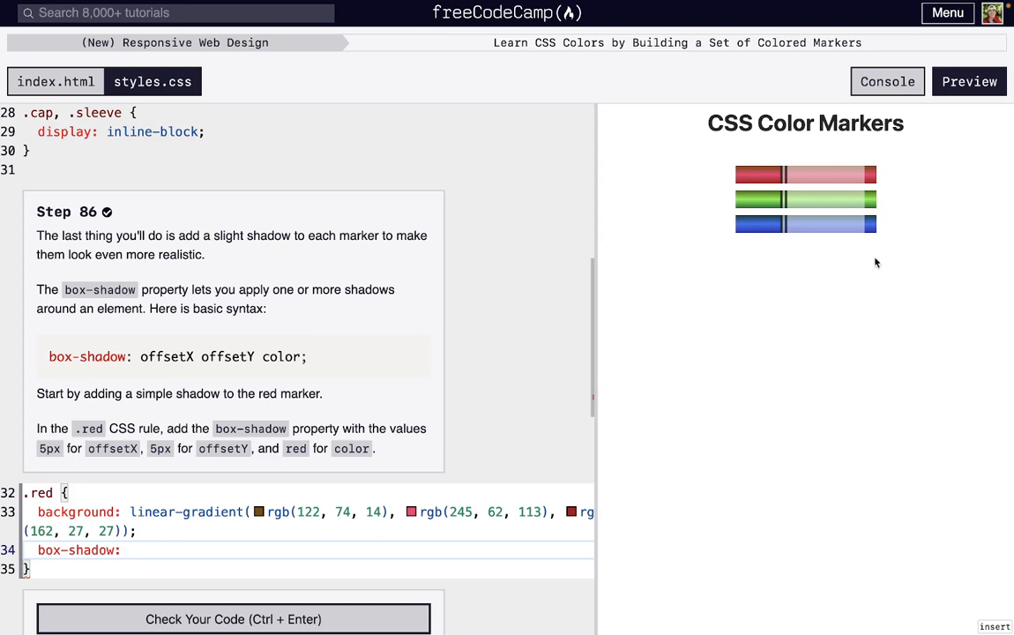
mouse_move(808, 300)
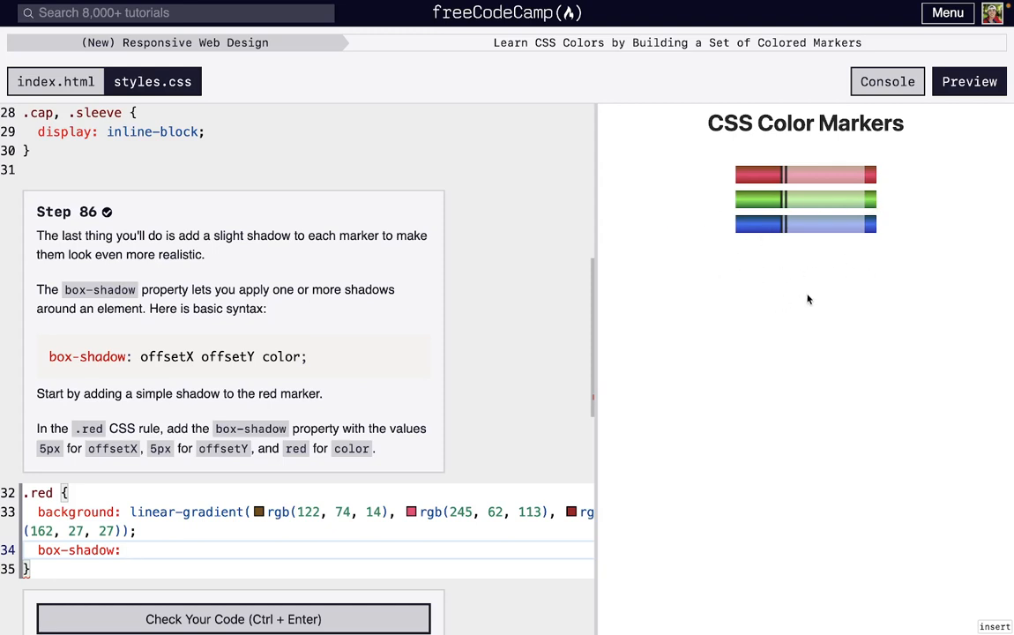
mouse_move(816, 321)
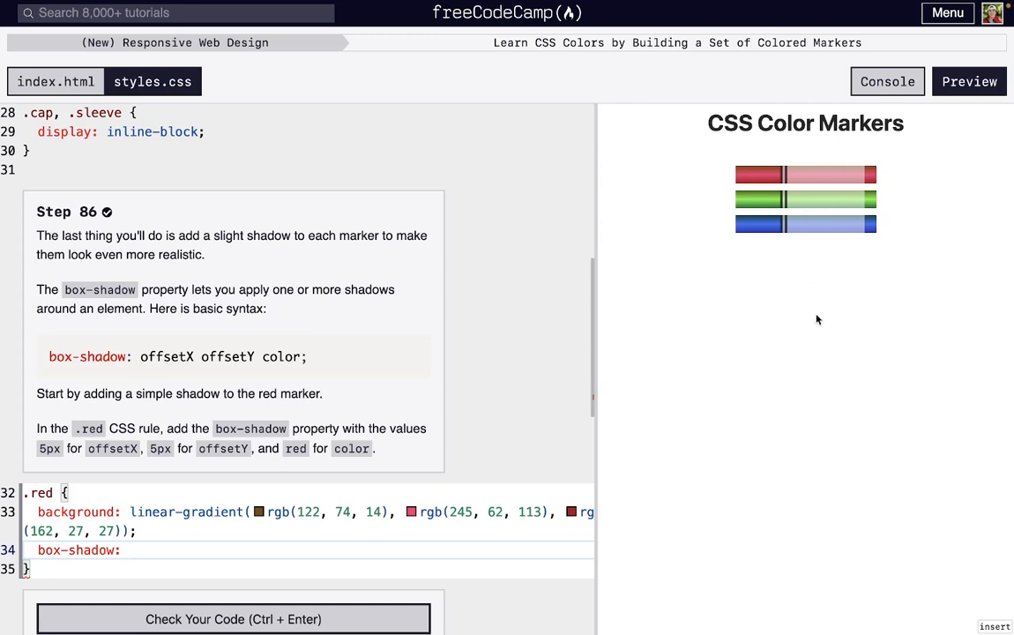
mouse_move(815, 325)
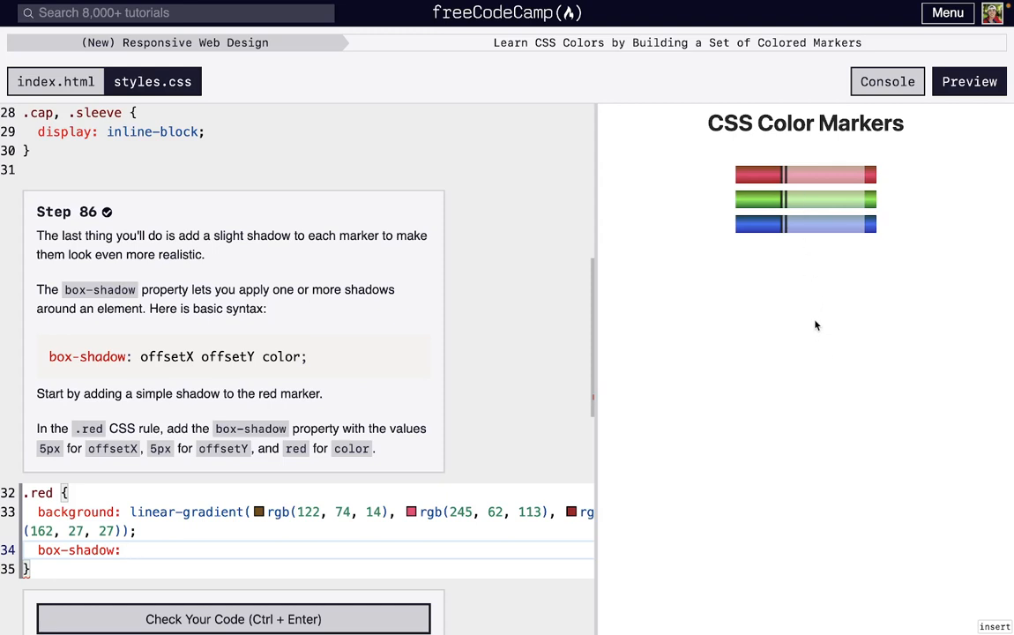
mouse_move(716, 459)
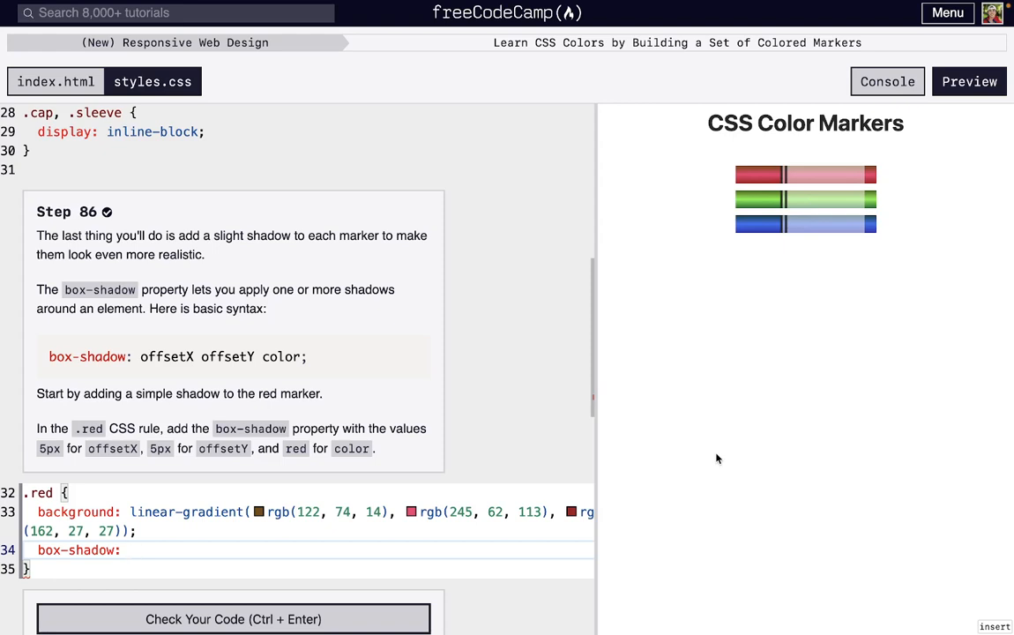
type("5")
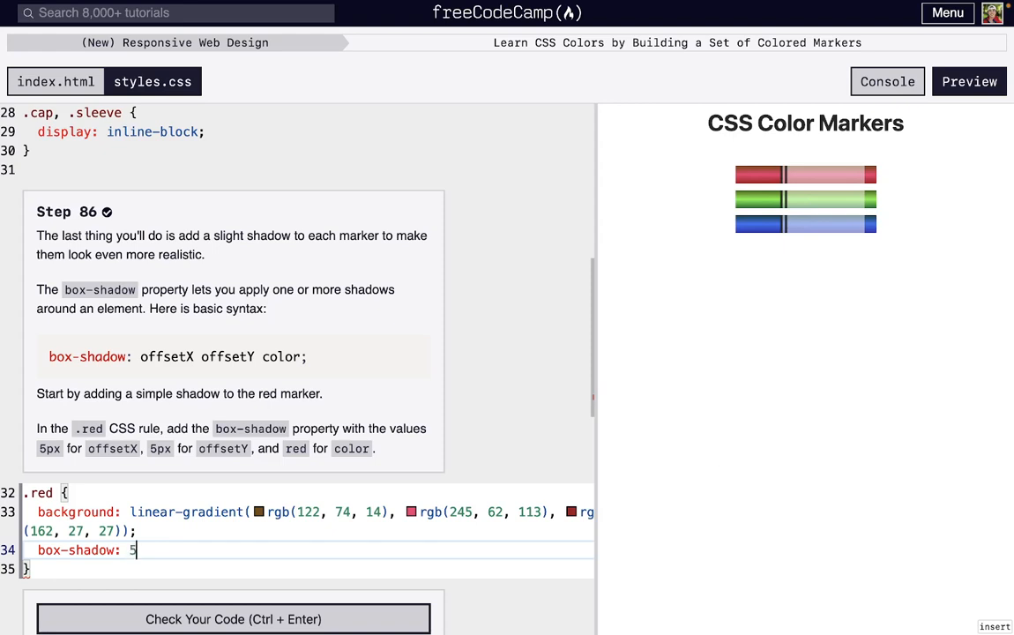
type("px")
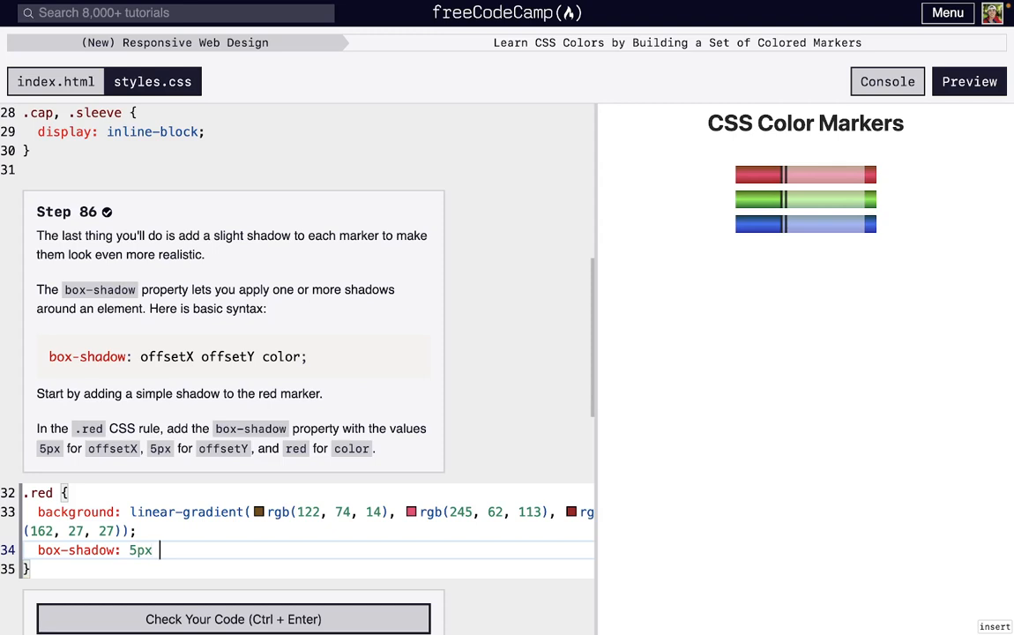
type("5px")
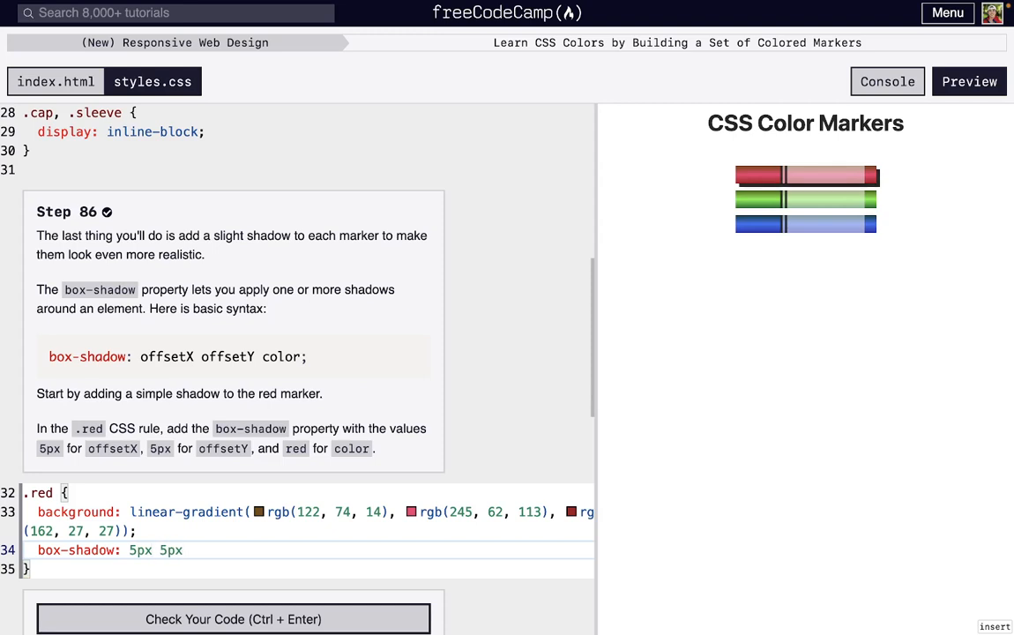
type("red")
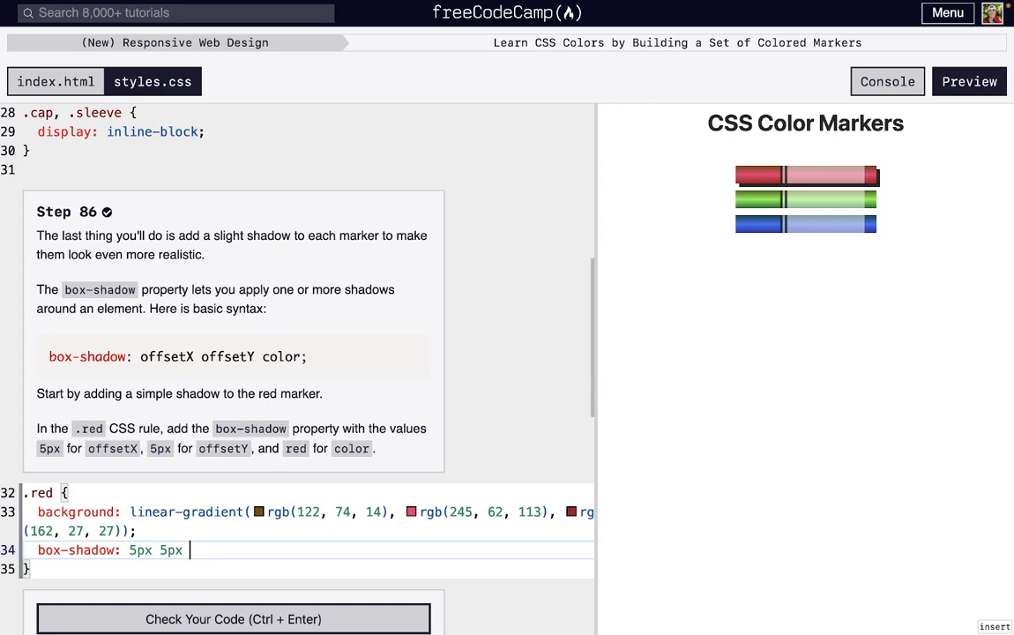
type("red")
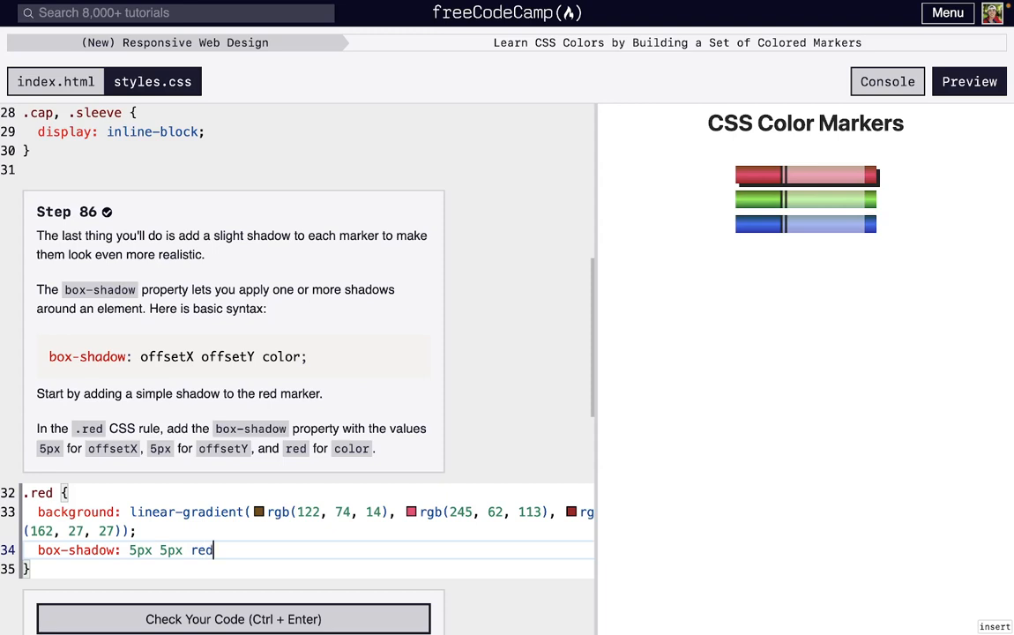
type(";")
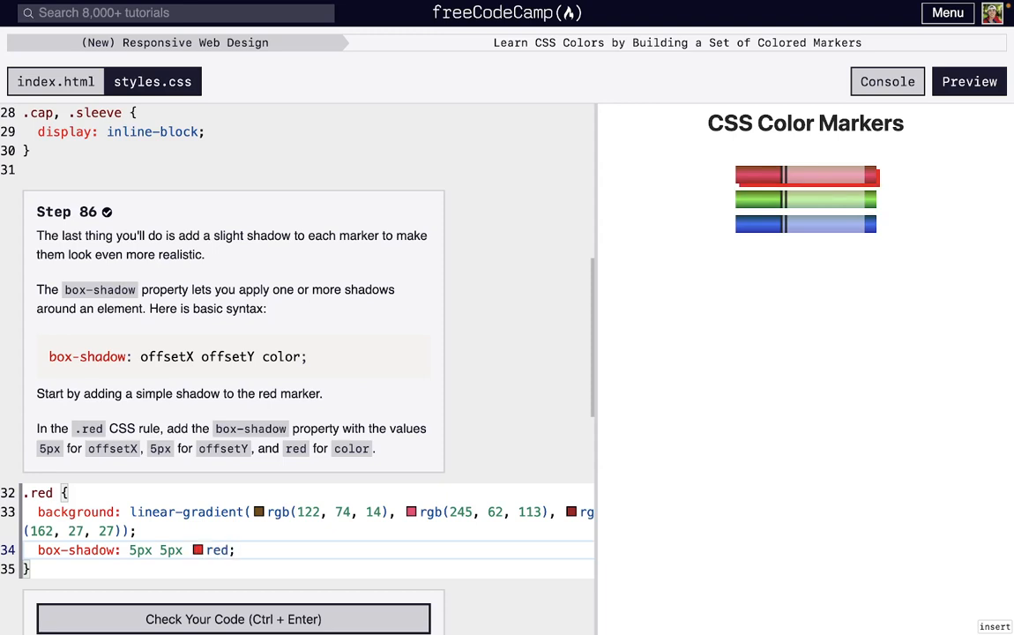
left_click(233, 617)
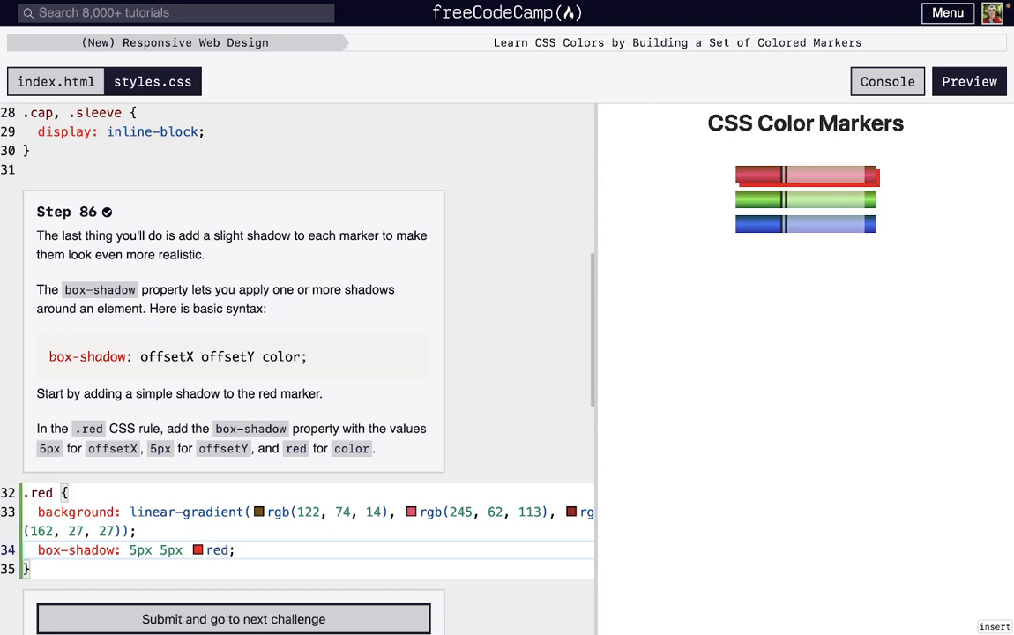
Submit step 86 and move on to step 87's negative-offset shadow task
left_click(233, 618)
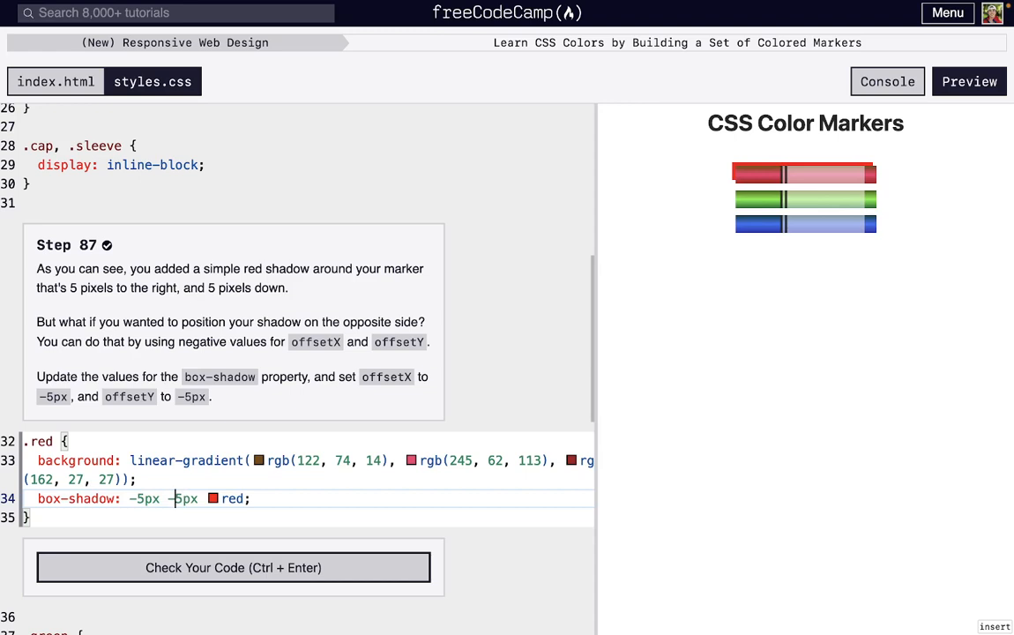
mouse_move(838, 271)
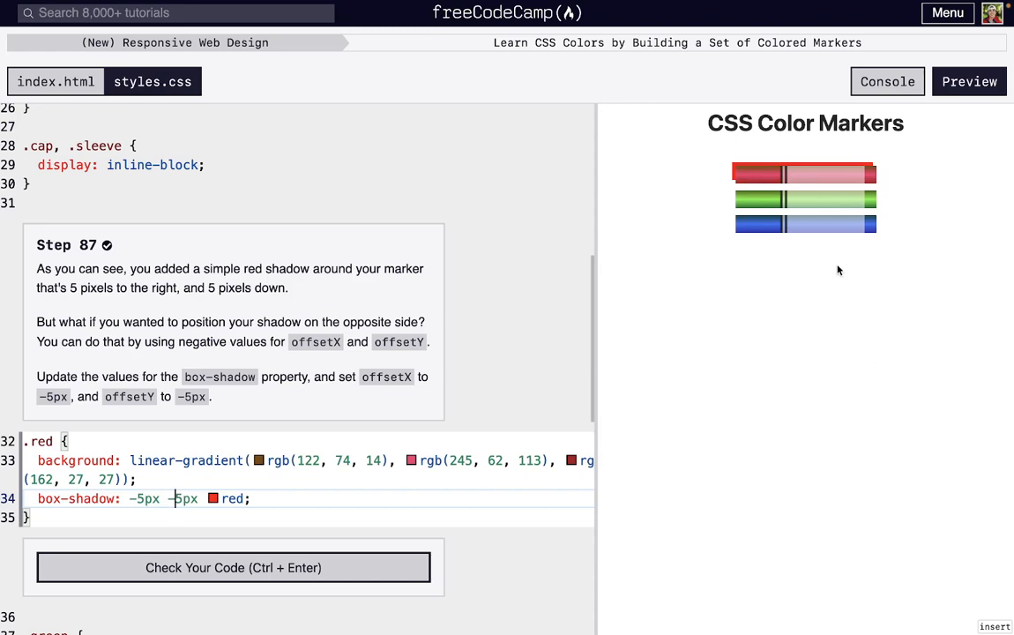
mouse_move(789, 335)
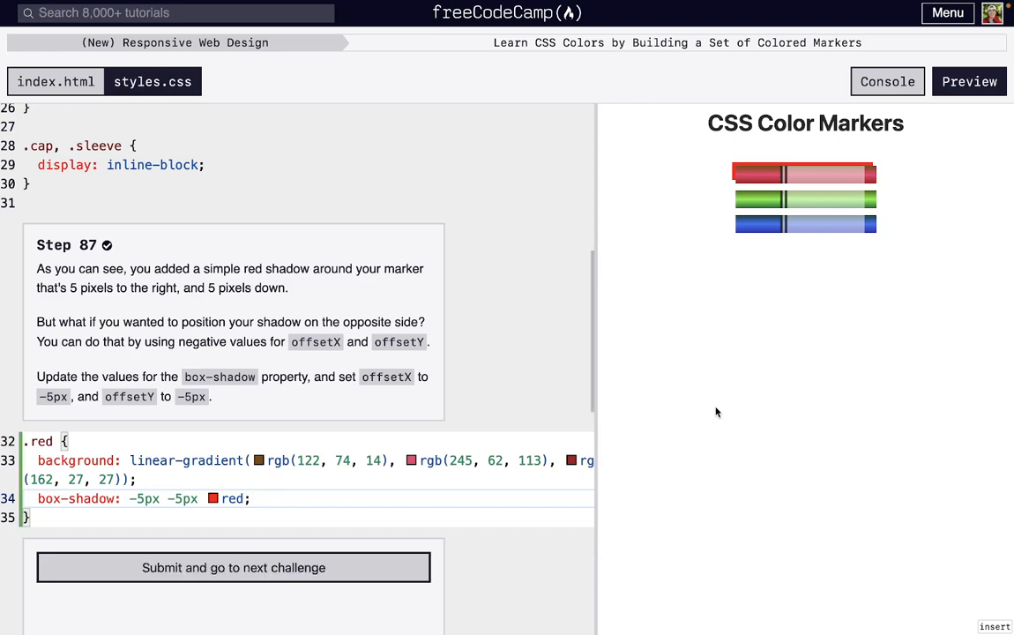
Advance past step 87 and add box-shadow: 5px 5px 5px green; to the .green rule, passing step 88
left_click(233, 568)
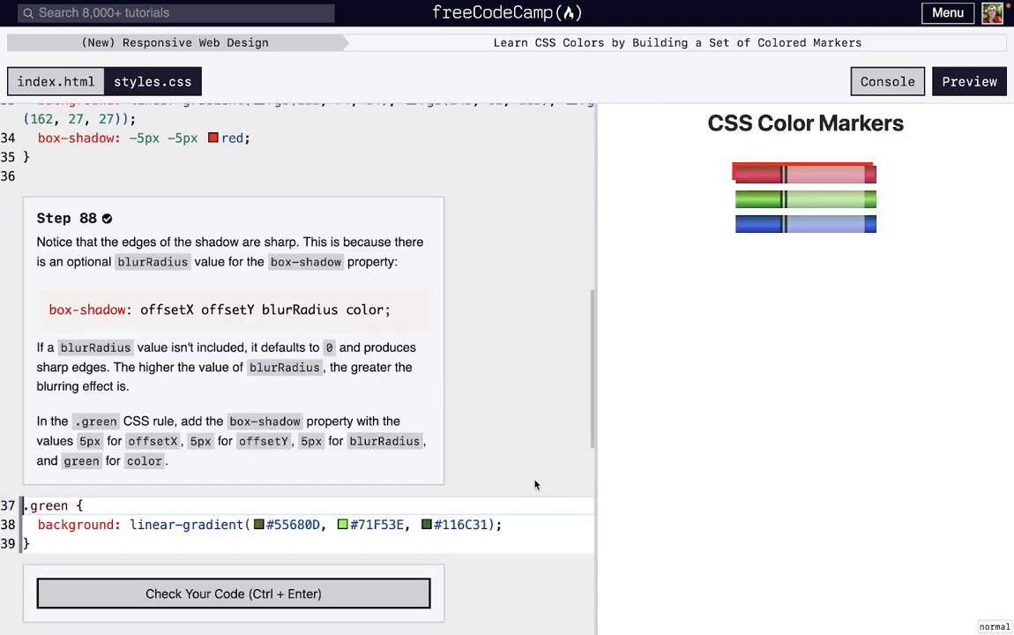
key("Enter")
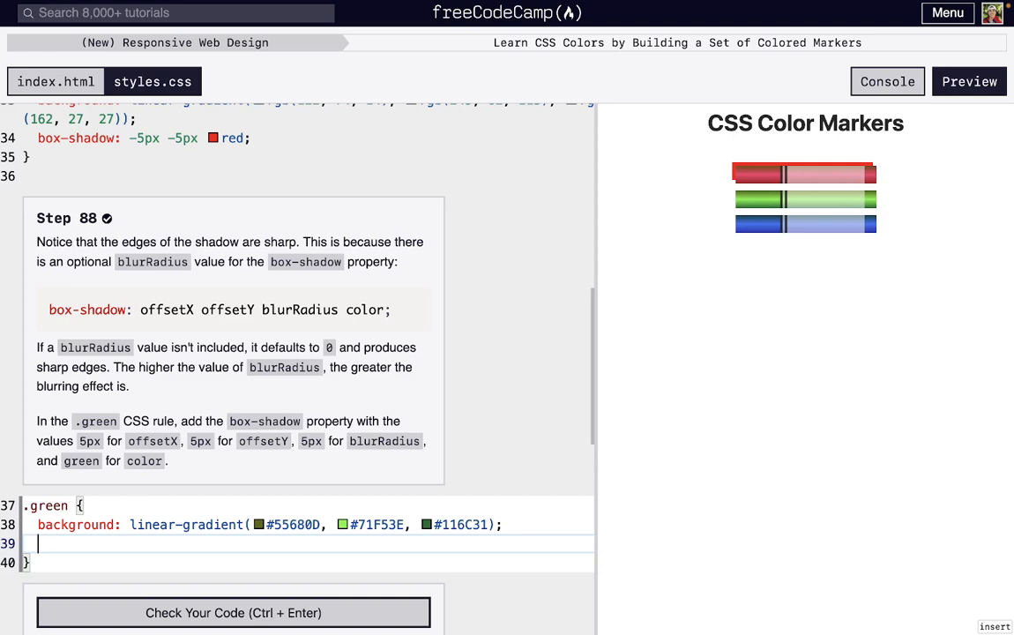
double_click(298, 311)
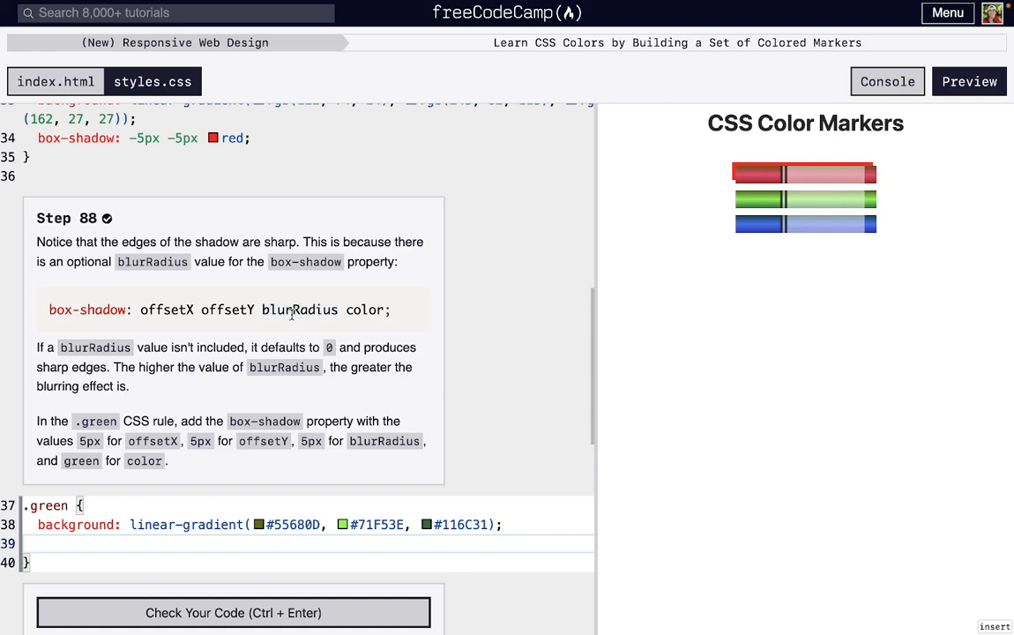
mouse_move(515, 409)
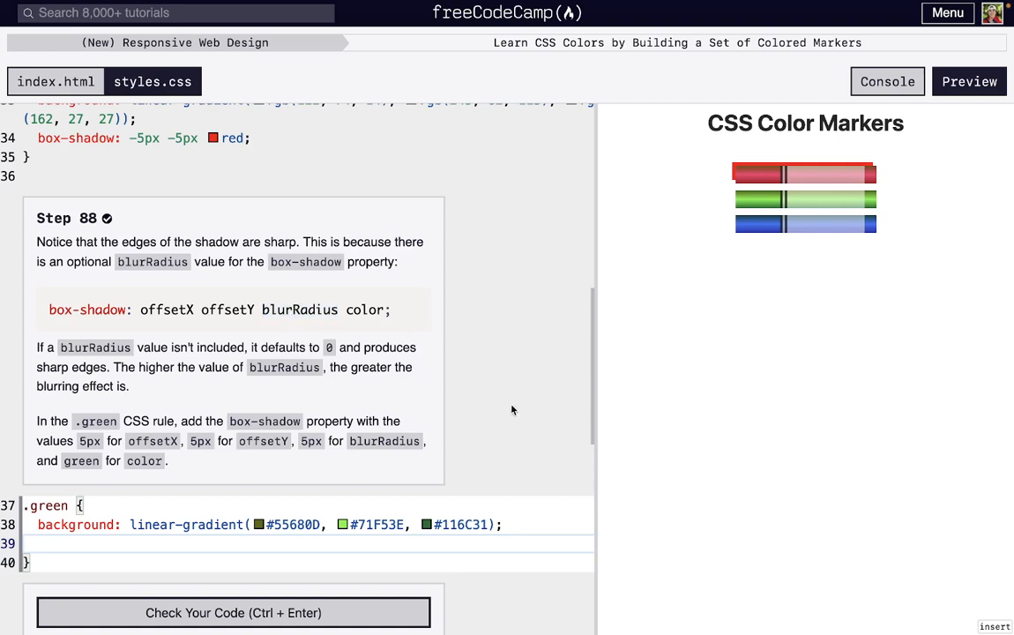
mouse_move(732, 175)
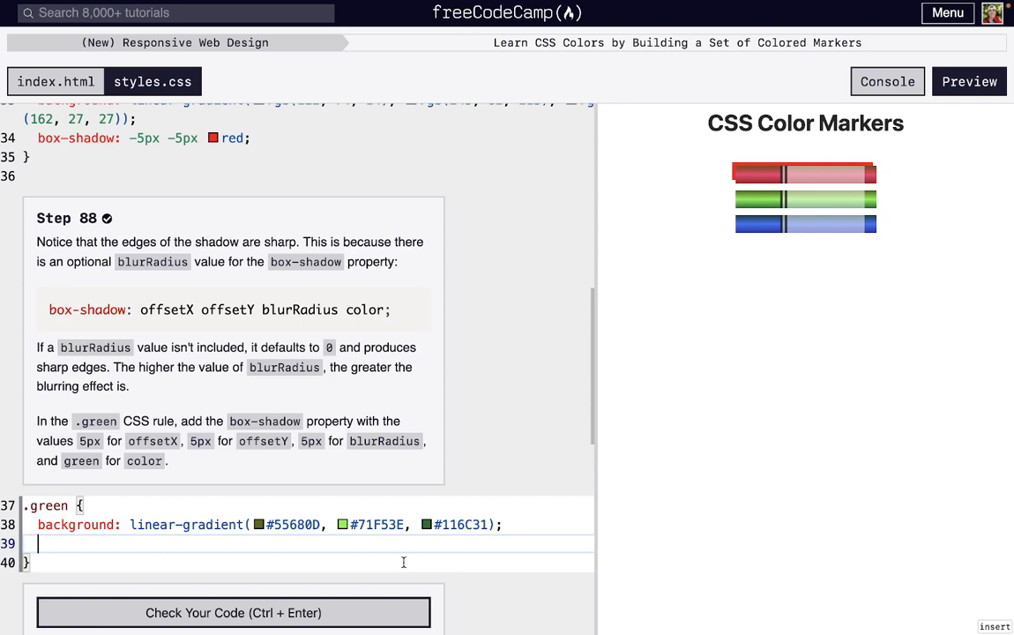
type("b")
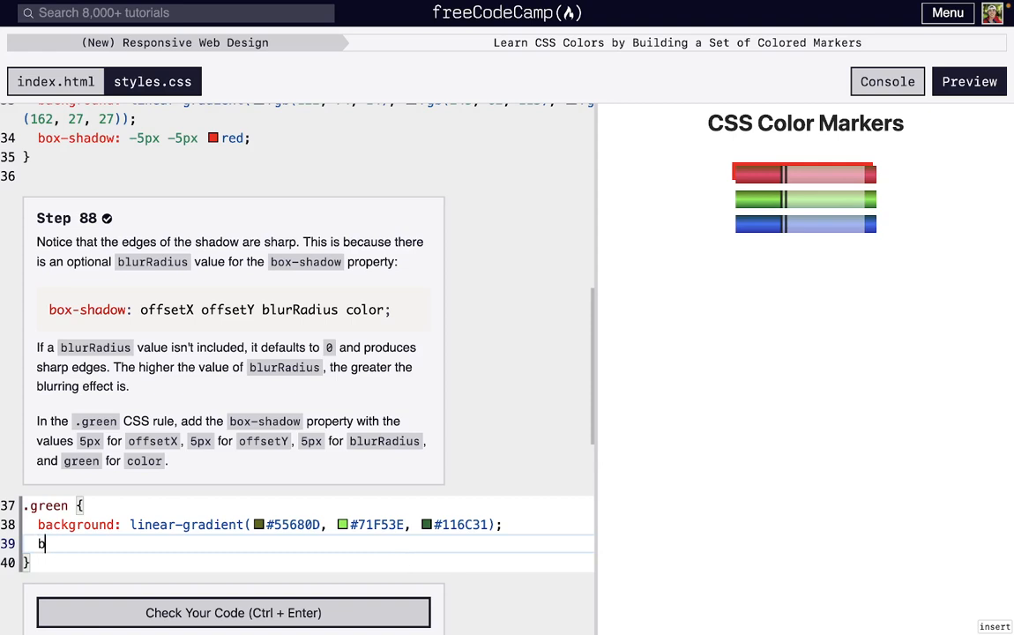
type("ox-shadow:")
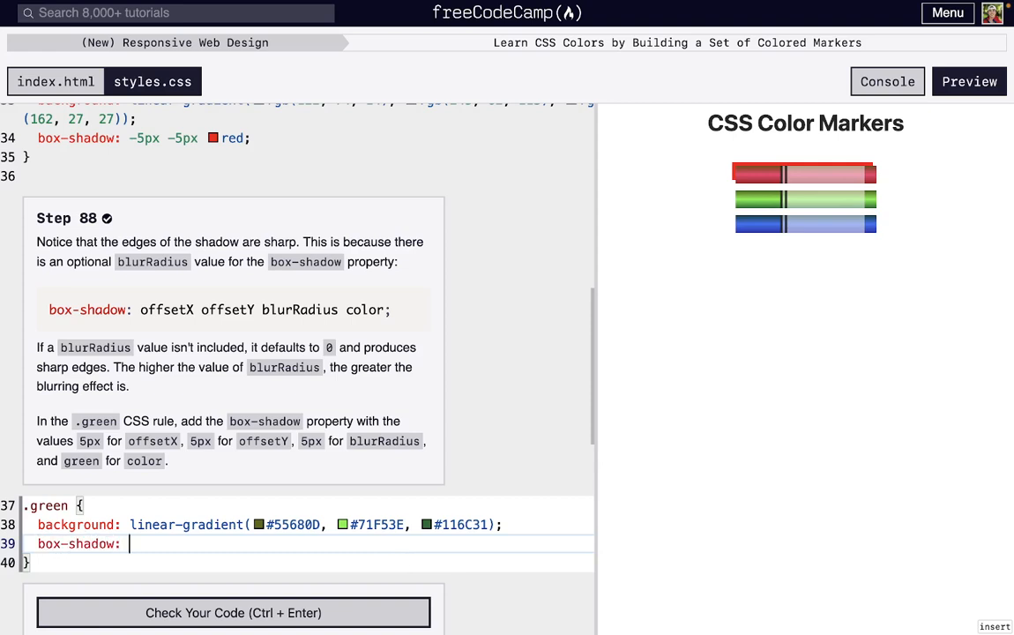
type("5px")
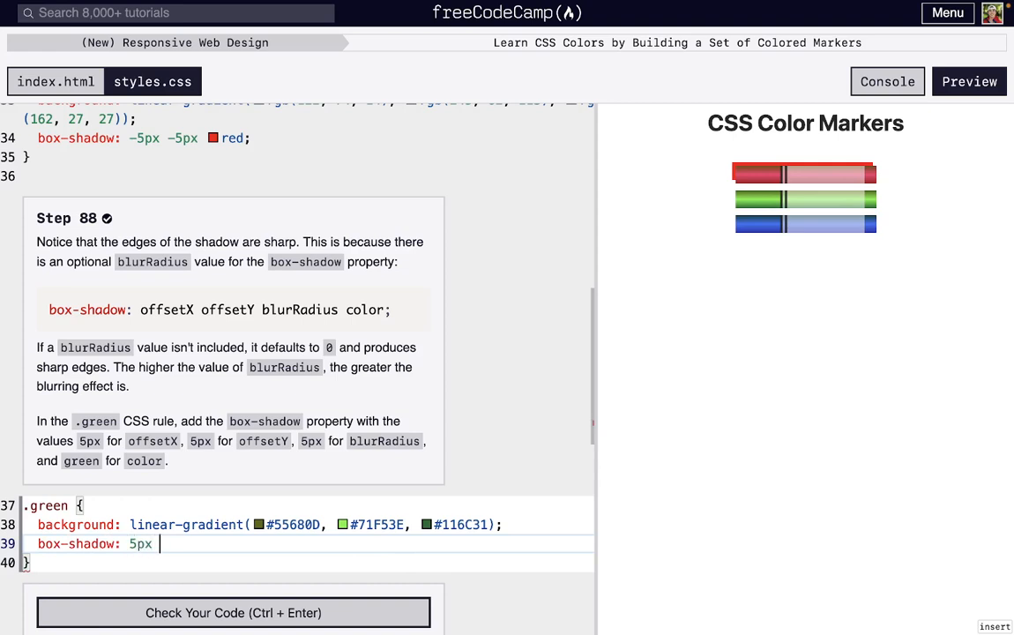
type("5px 5")
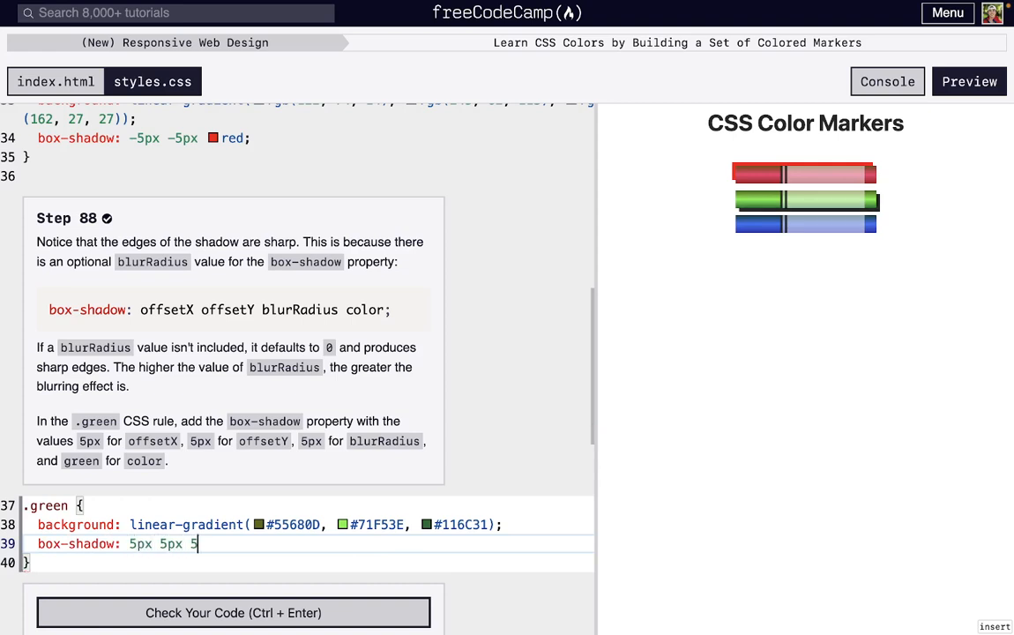
type("px")
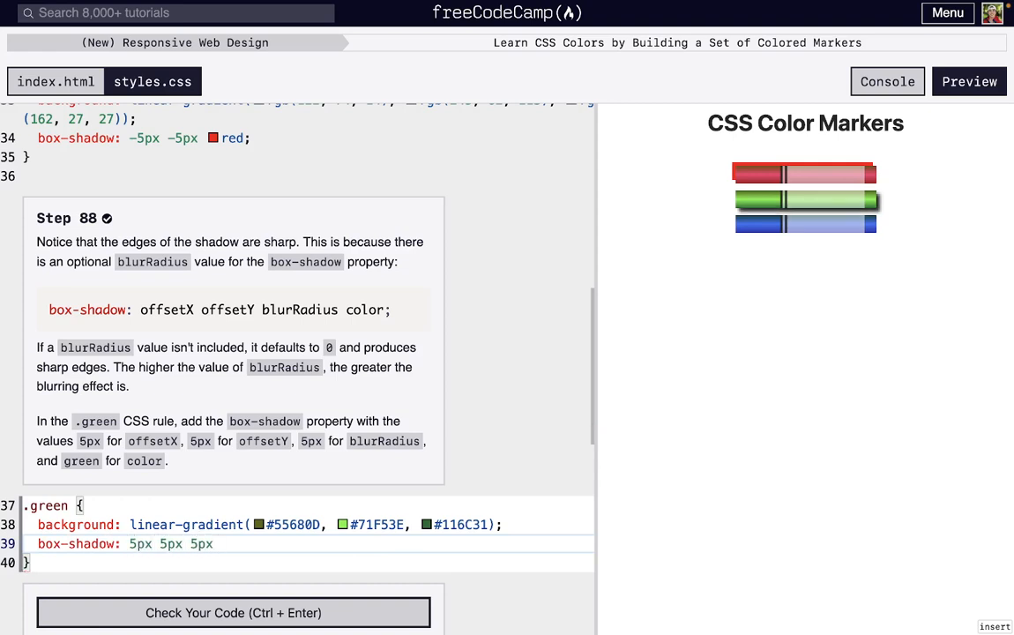
type("green;")
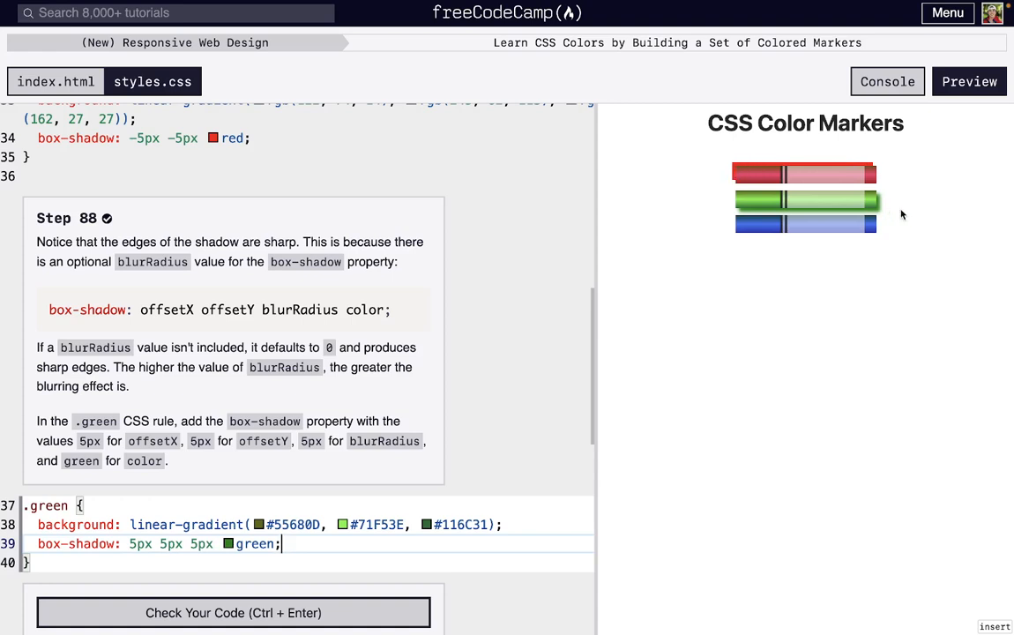
mouse_move(850, 215)
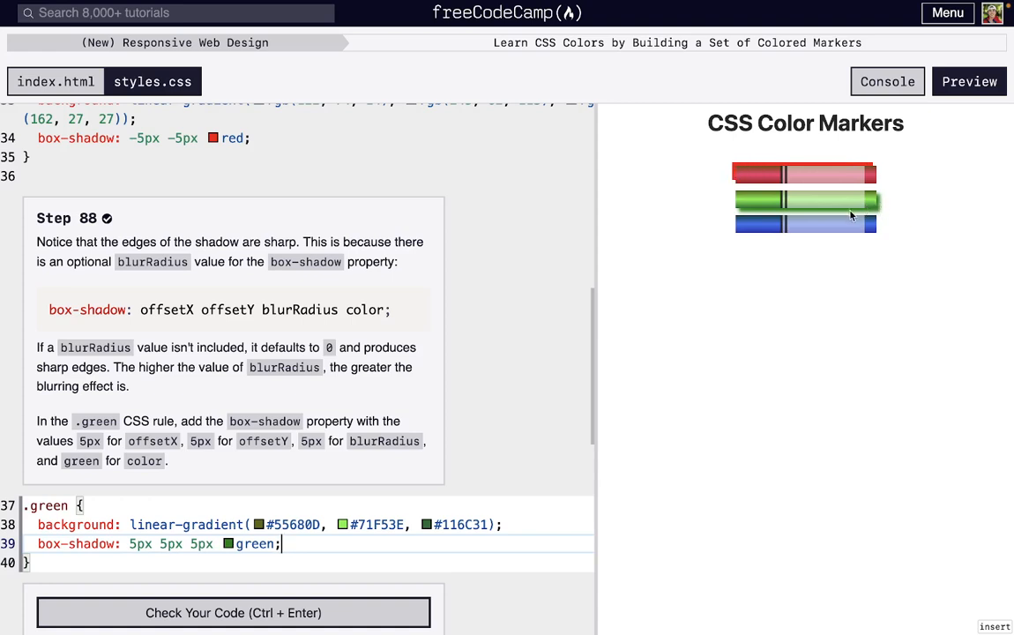
mouse_move(898, 215)
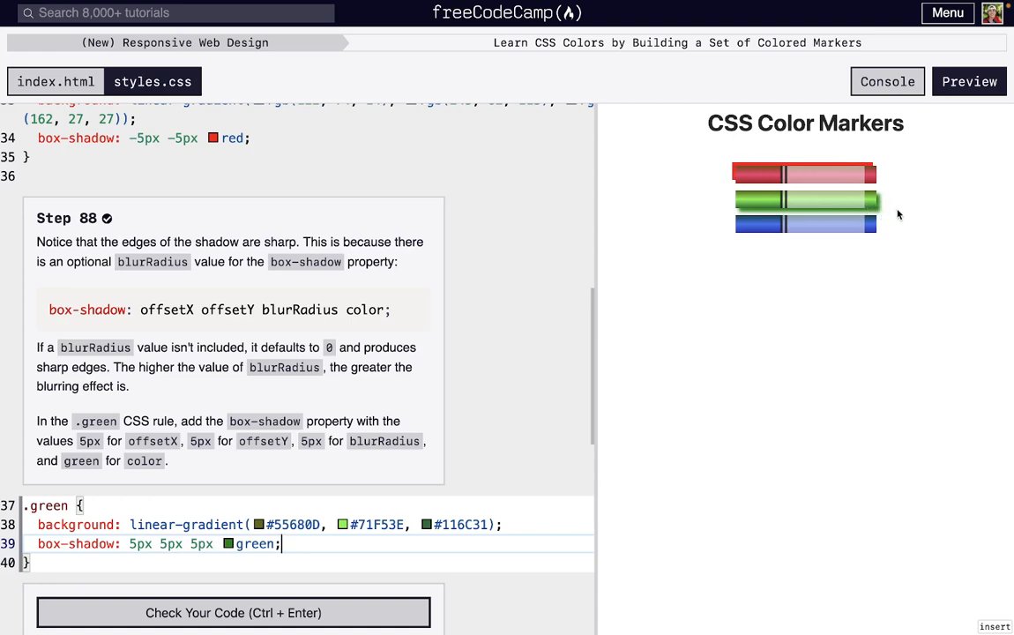
mouse_move(880, 220)
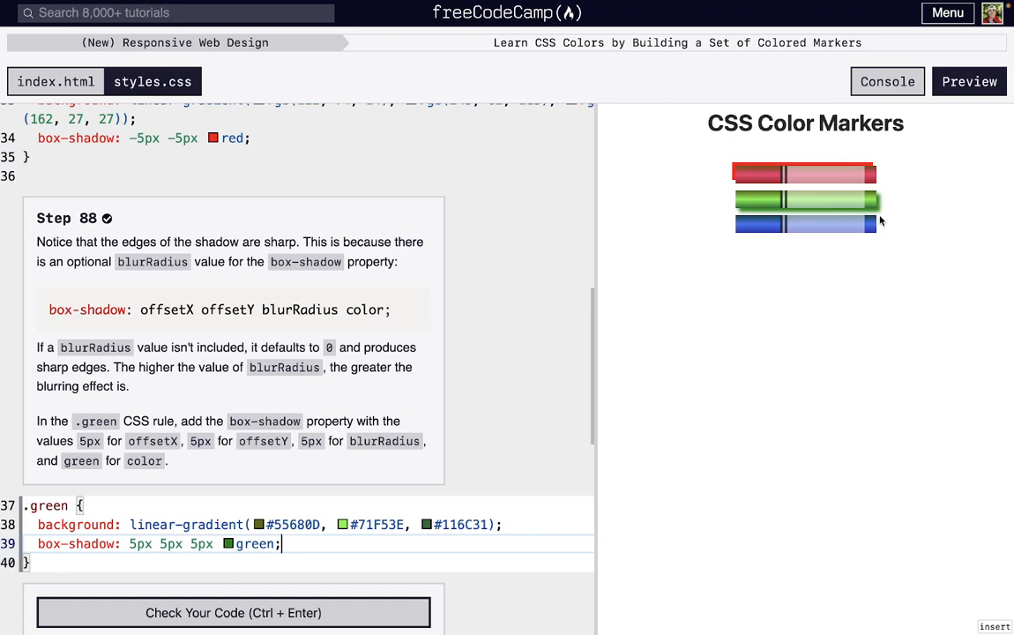
left_click(233, 612)
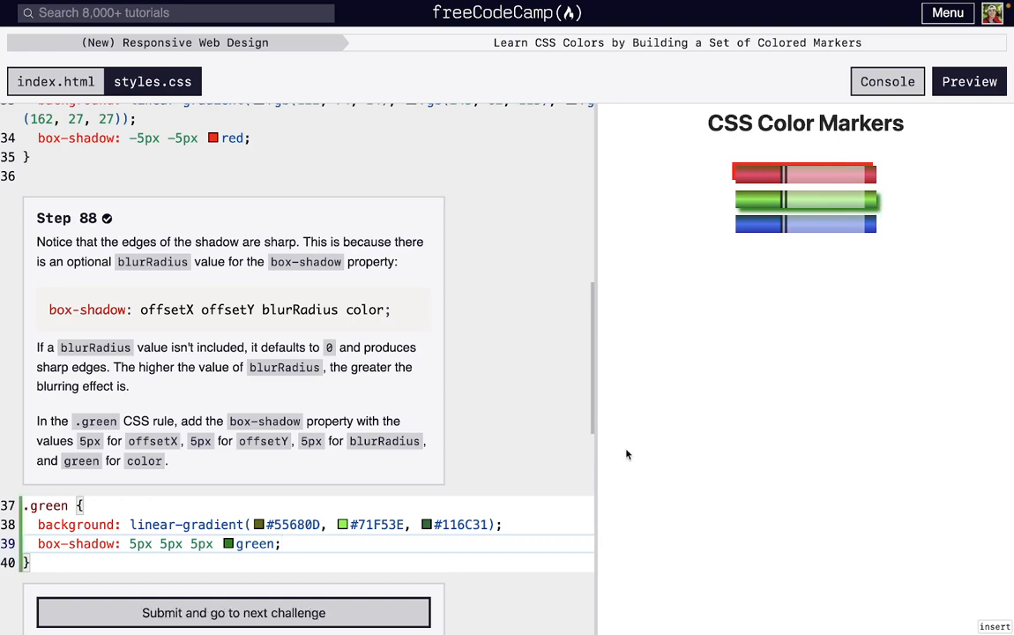
Submit step 88 and add box-shadow: 0 0 0 5px blue; to the .blue rule, passing step 89
left_click(233, 614)
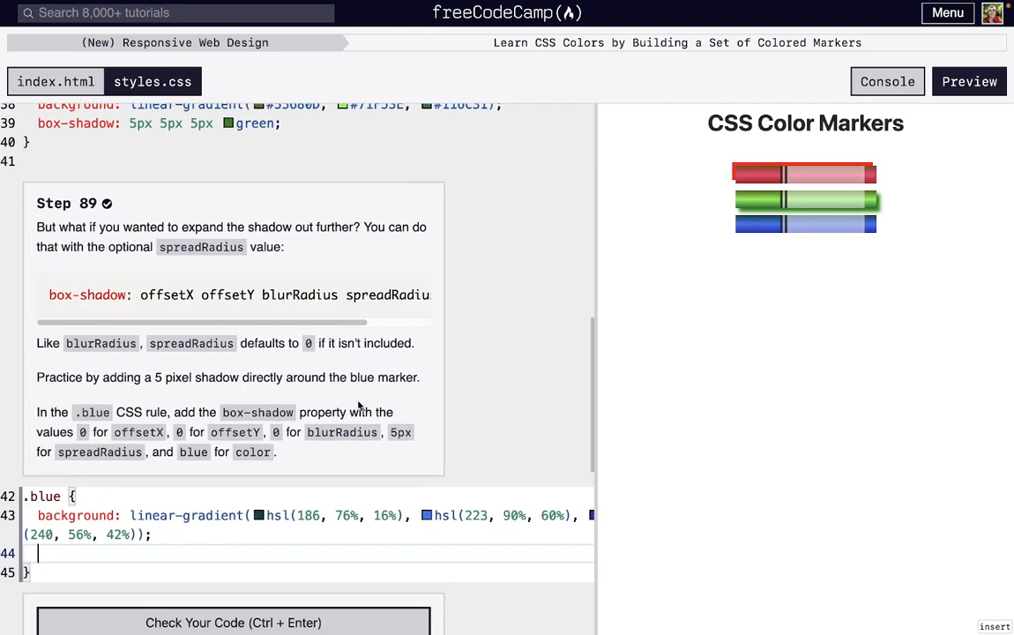
mouse_move(918, 206)
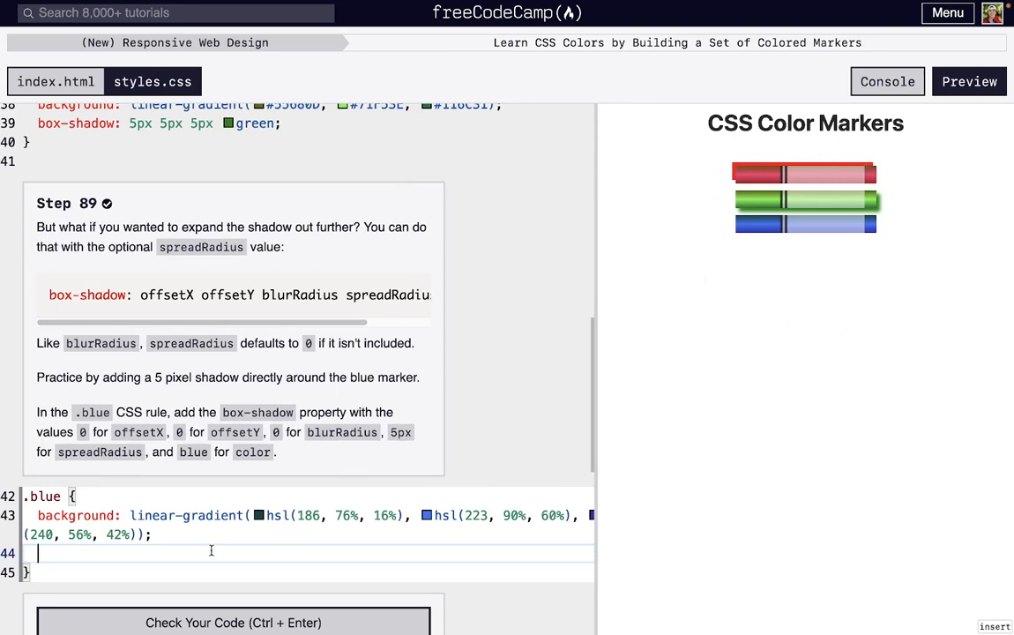
type("box")
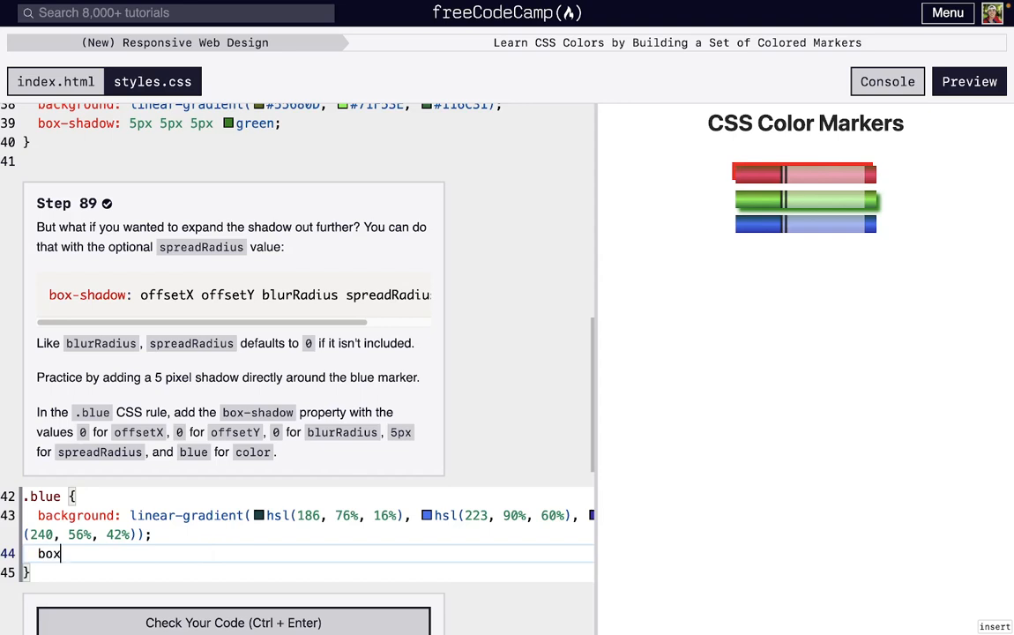
type("-shad")
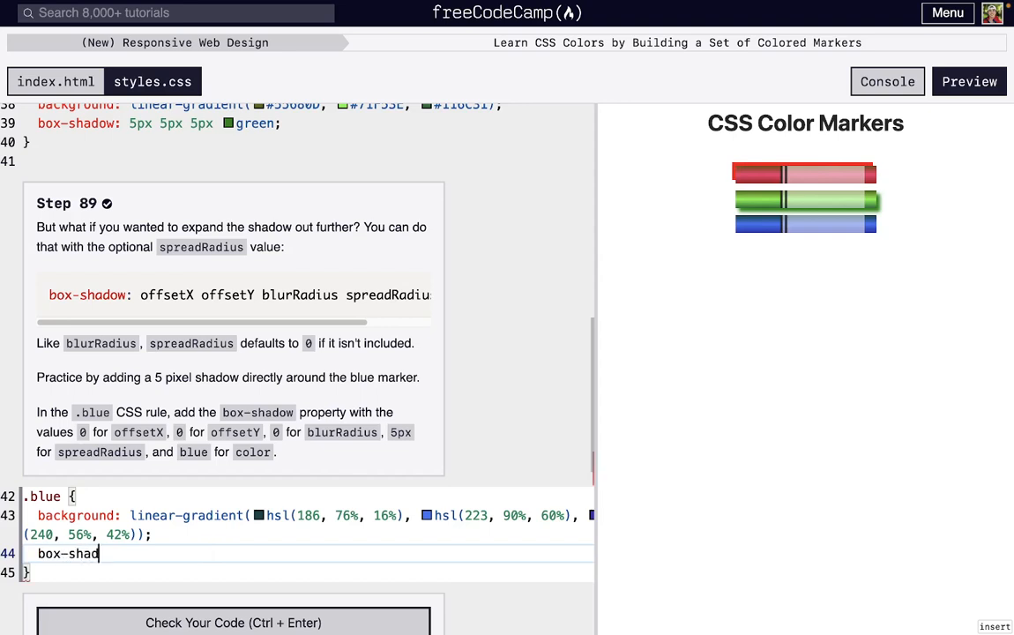
type("ow:")
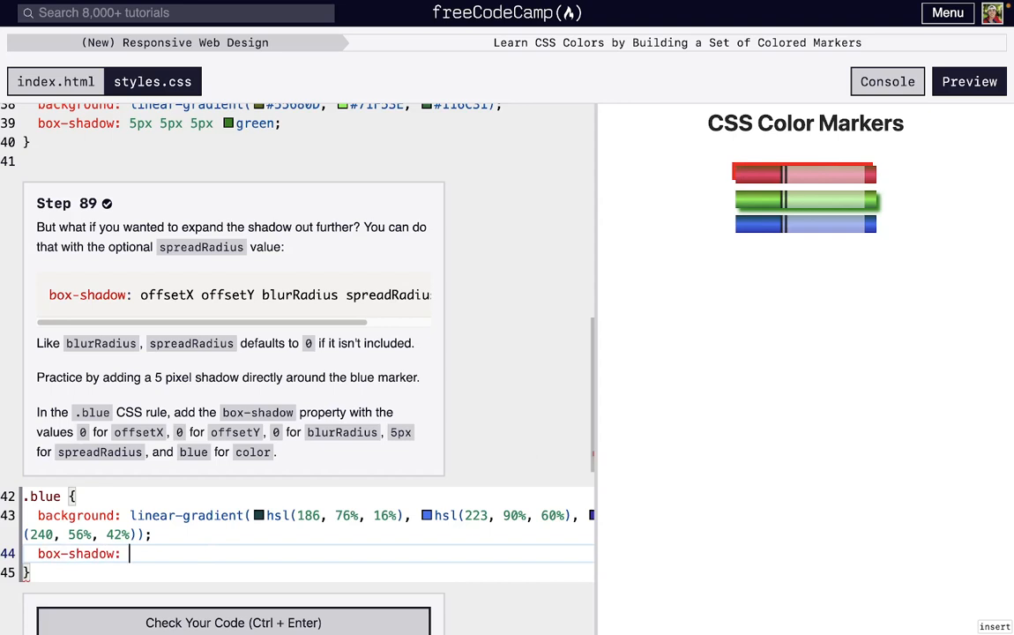
type("0 0")
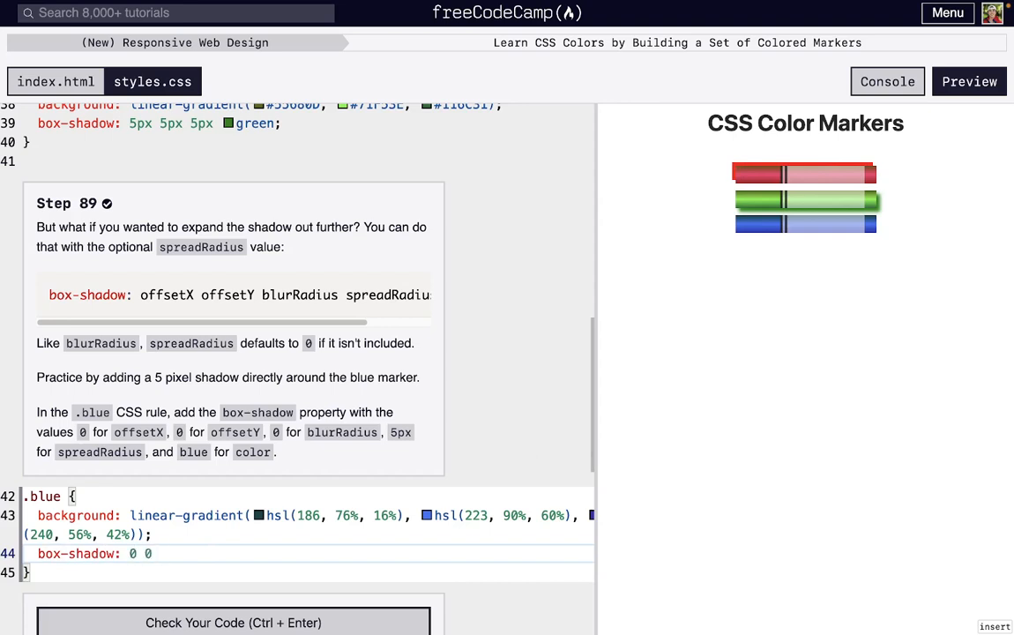
type("5px")
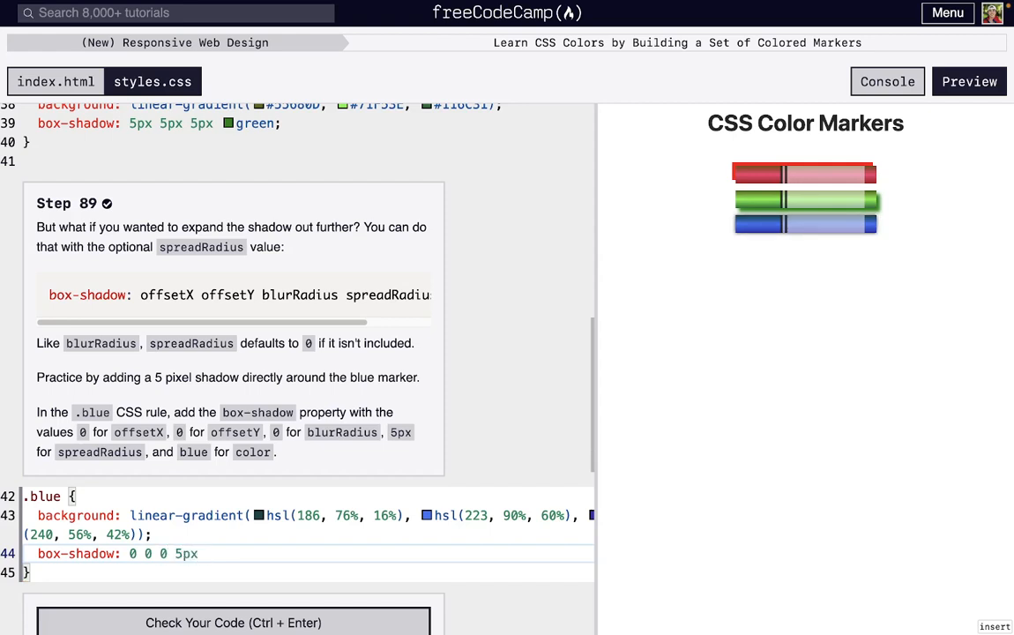
type("blue;")
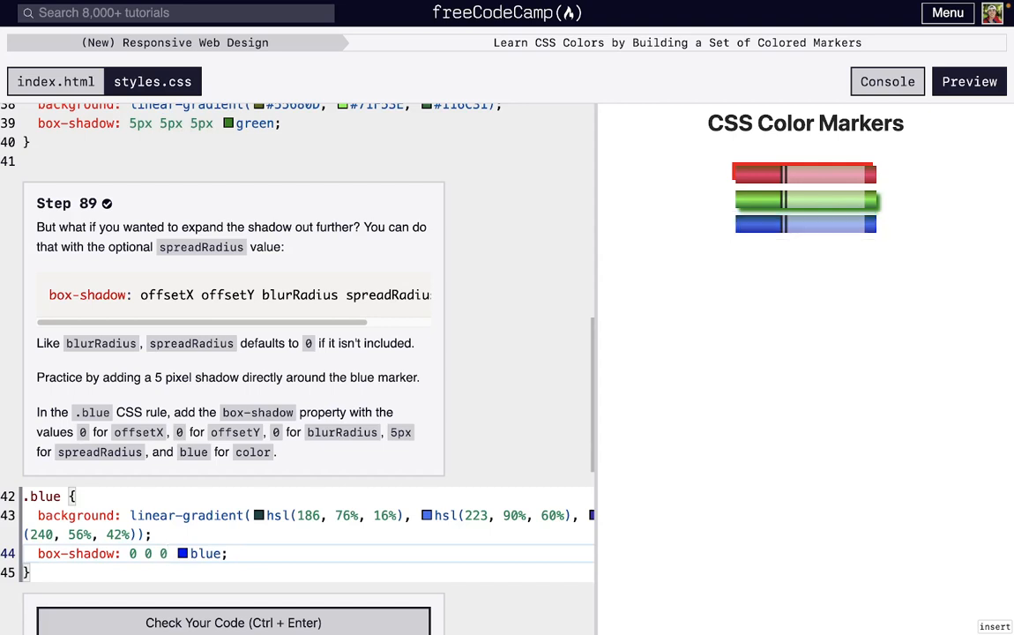
mouse_move(737, 222)
type("\\ ")
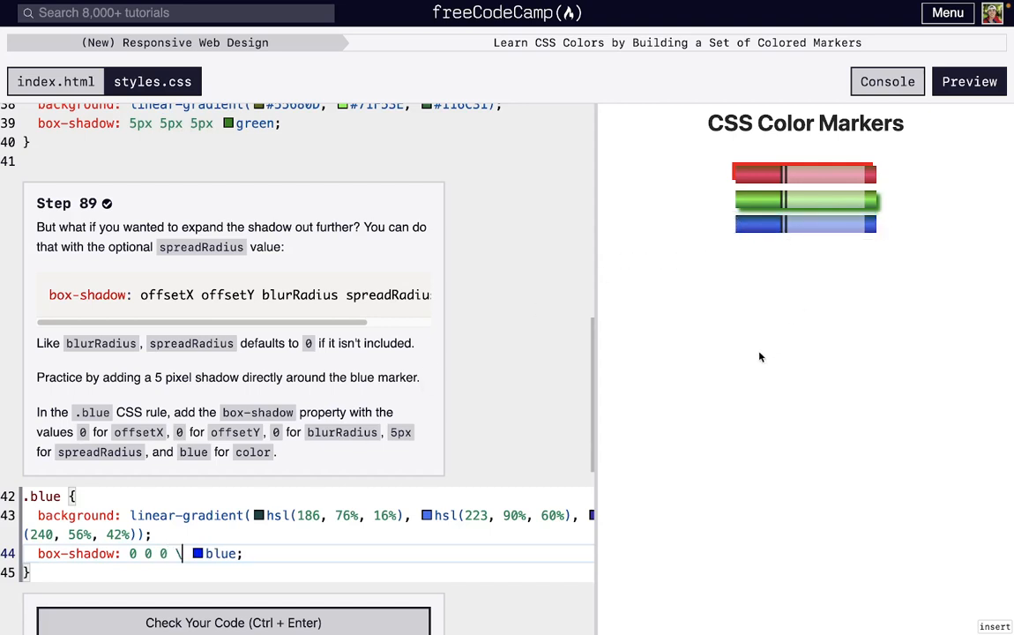
type("5px")
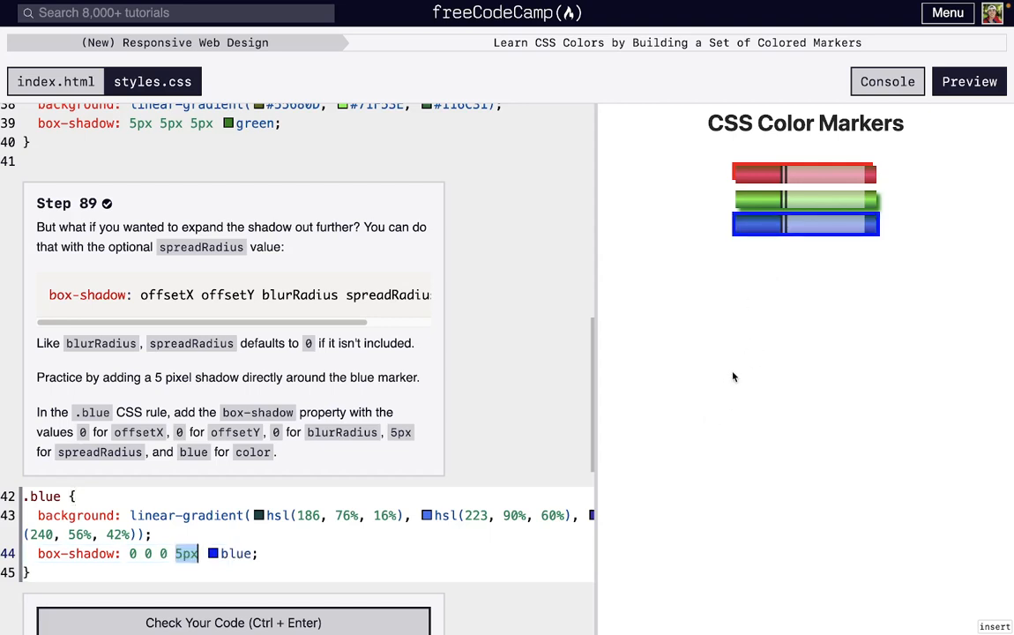
left_click(233, 623)
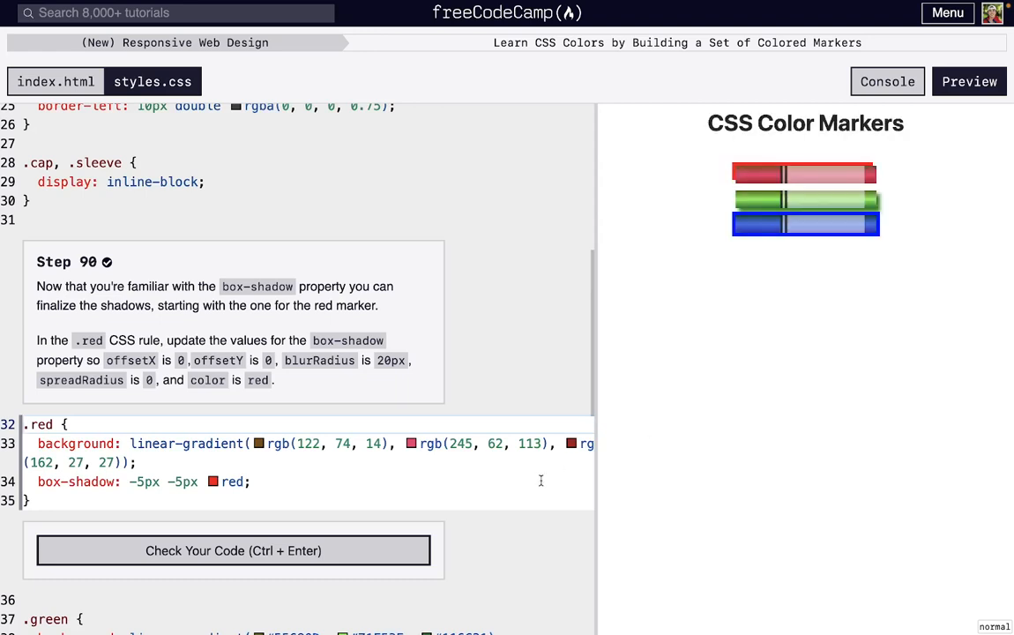
Edit the .red shadow to box-shadow: 0 0 20px 0 red; and pass step 90's check
left_click(251, 482)
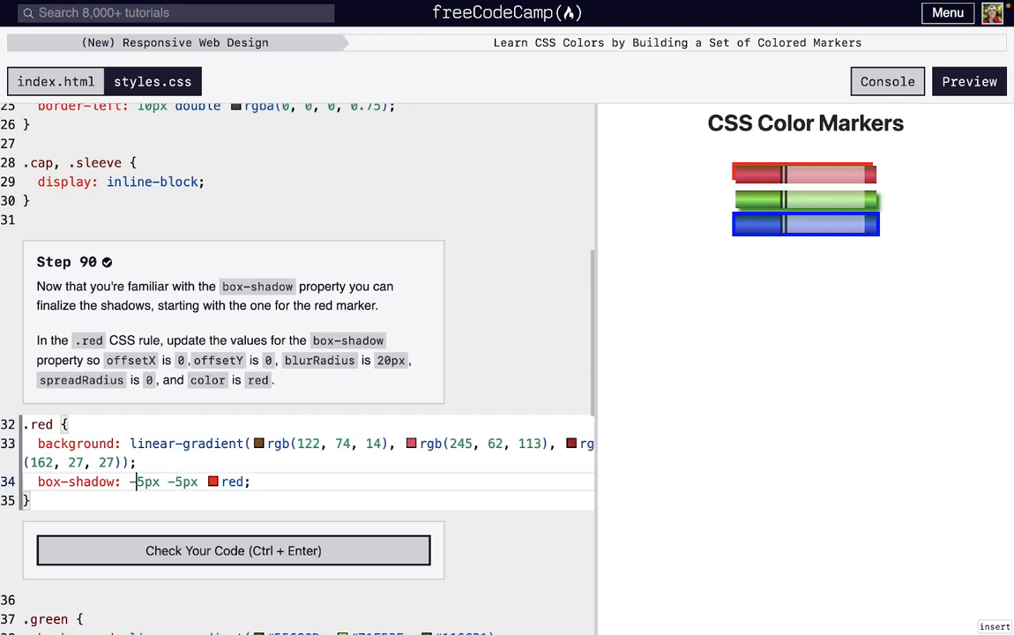
type("0")
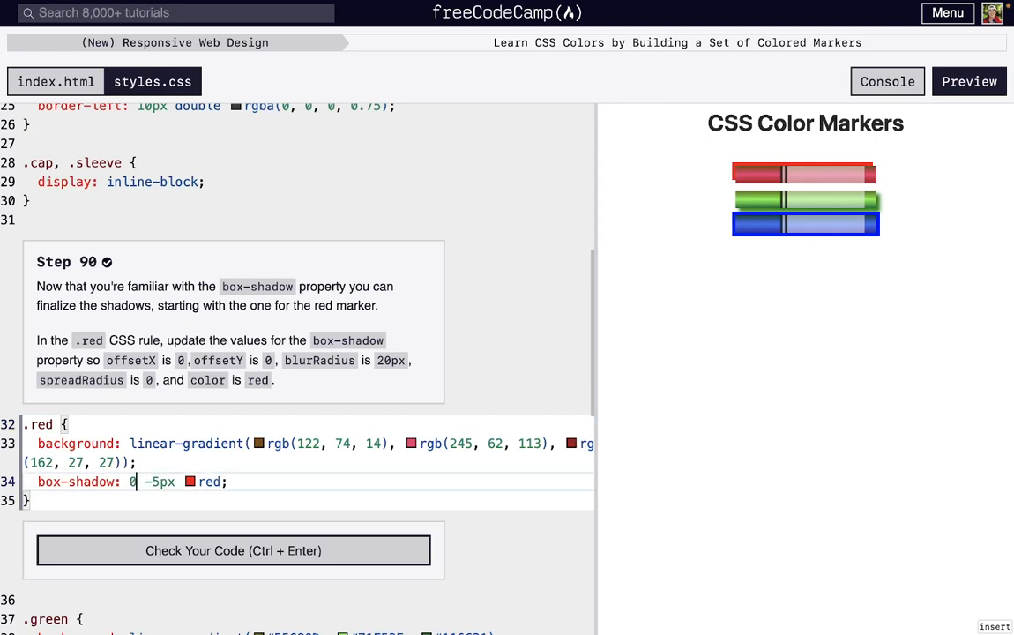
type("0")
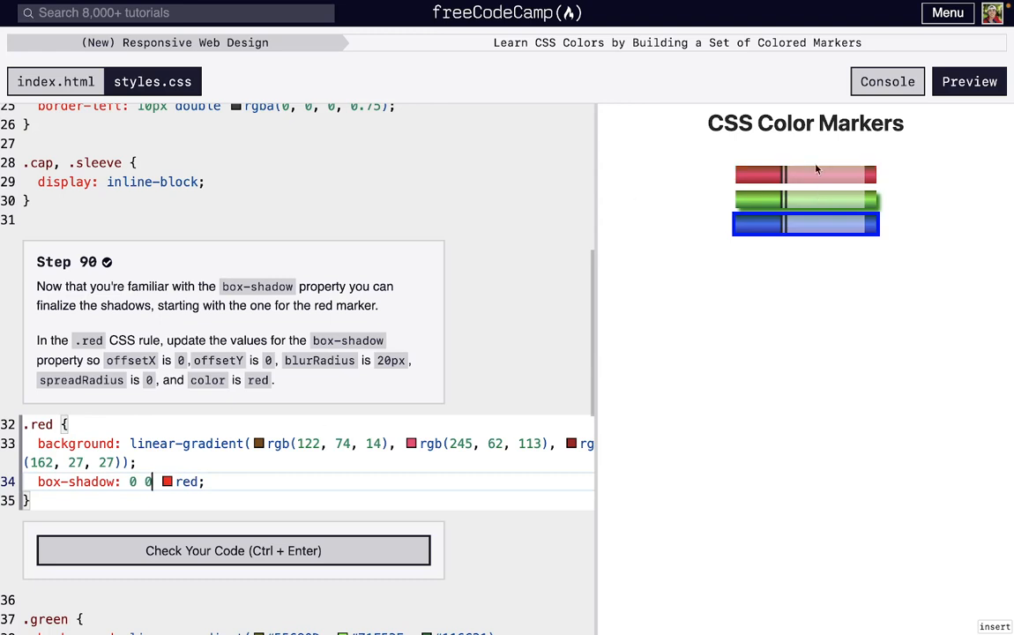
mouse_move(815, 179)
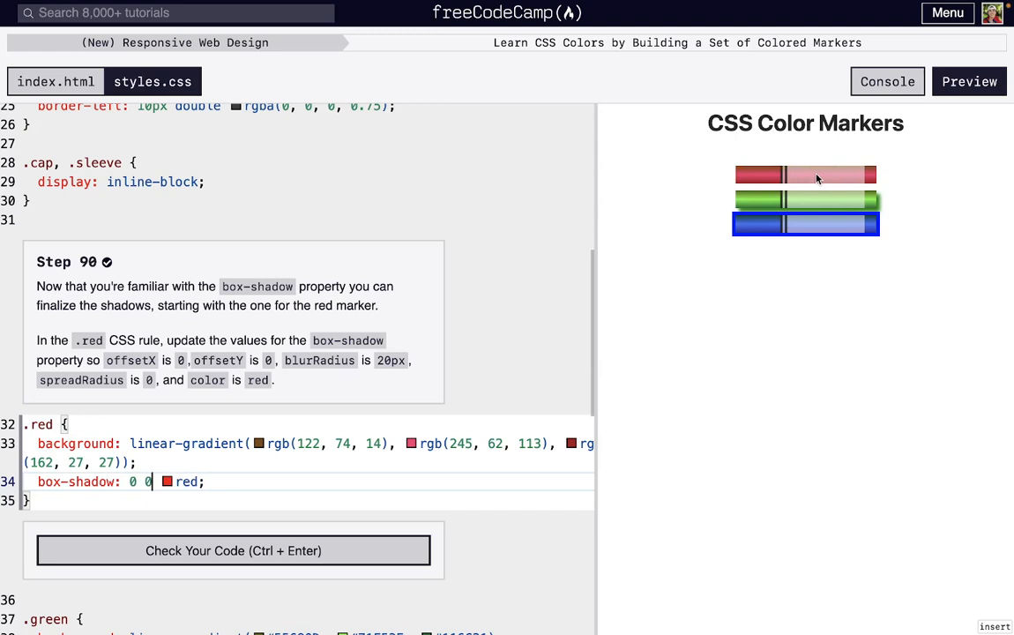
double_click(185, 482)
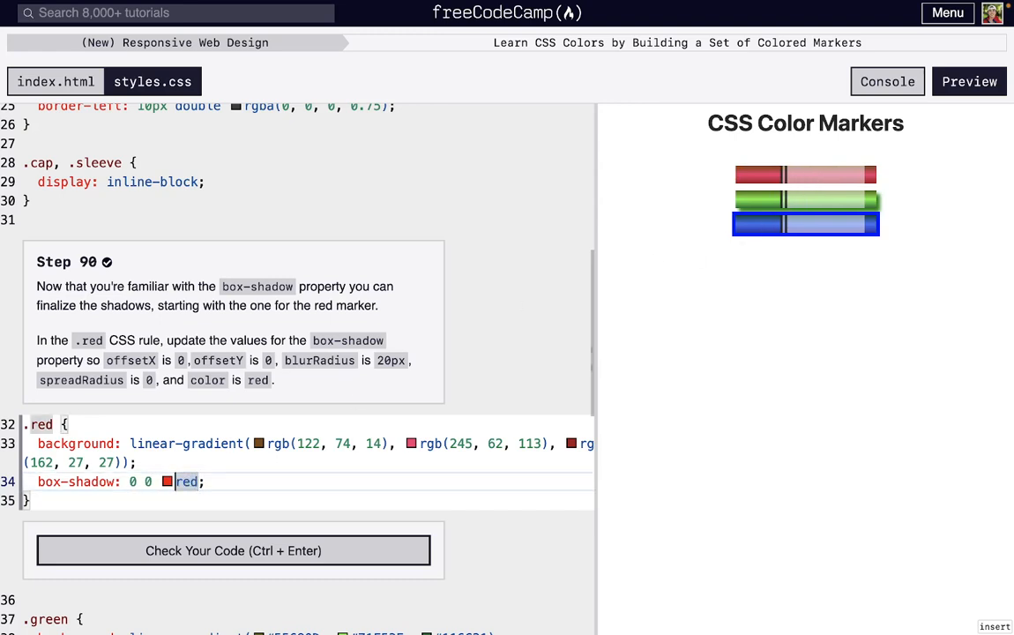
type("0")
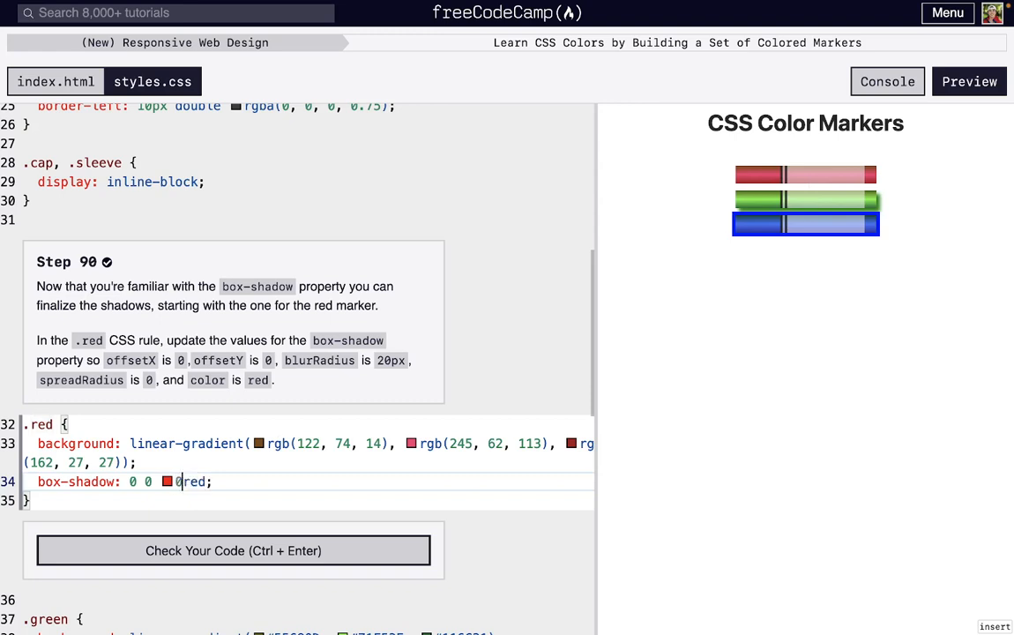
type("20px")
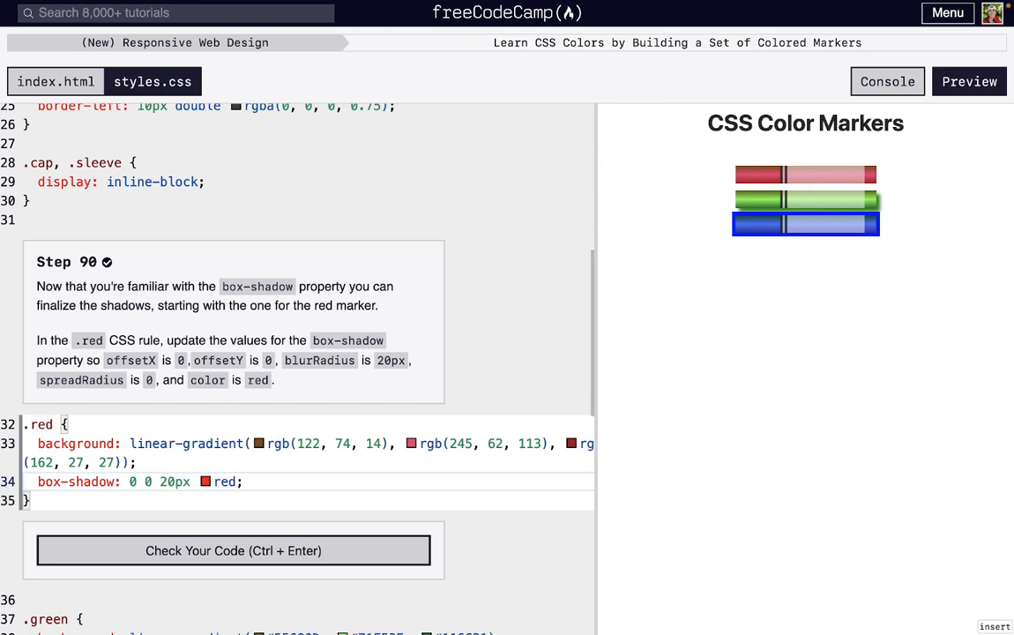
type("0")
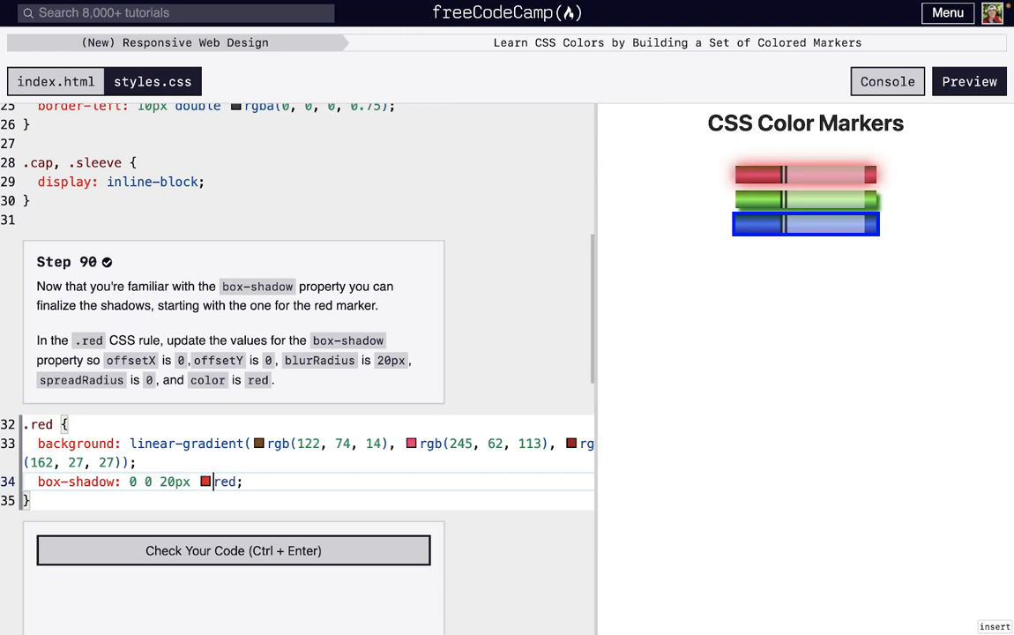
left_click(233, 550)
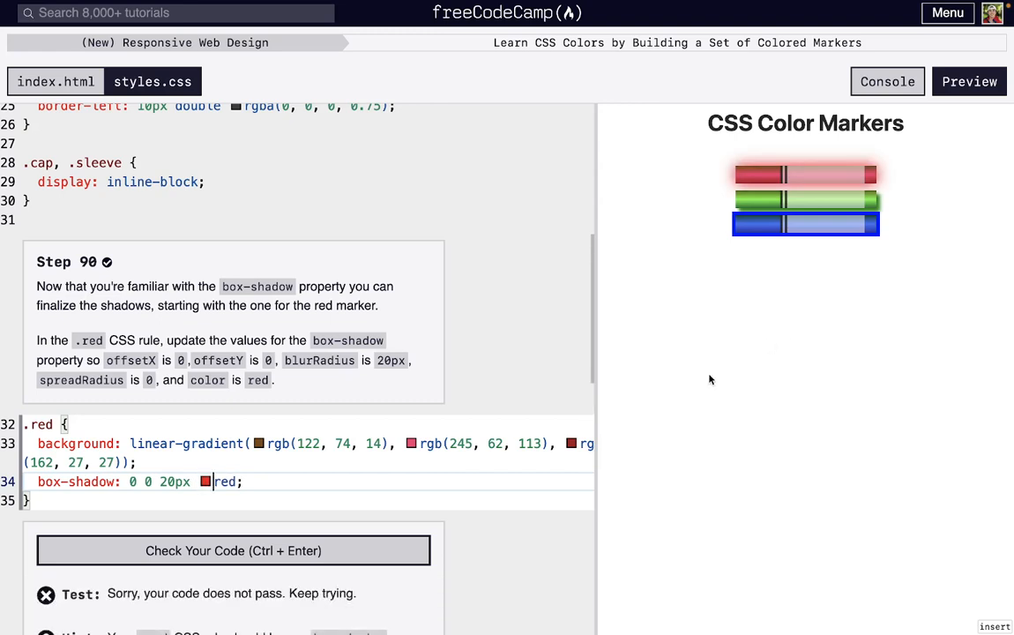
scroll("down", 3)
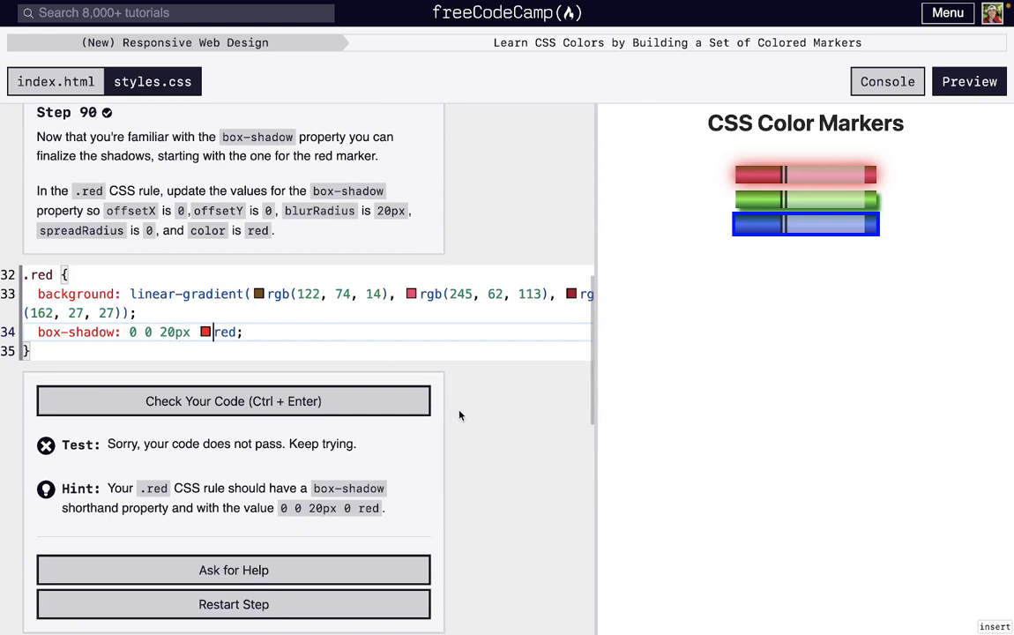
type("0")
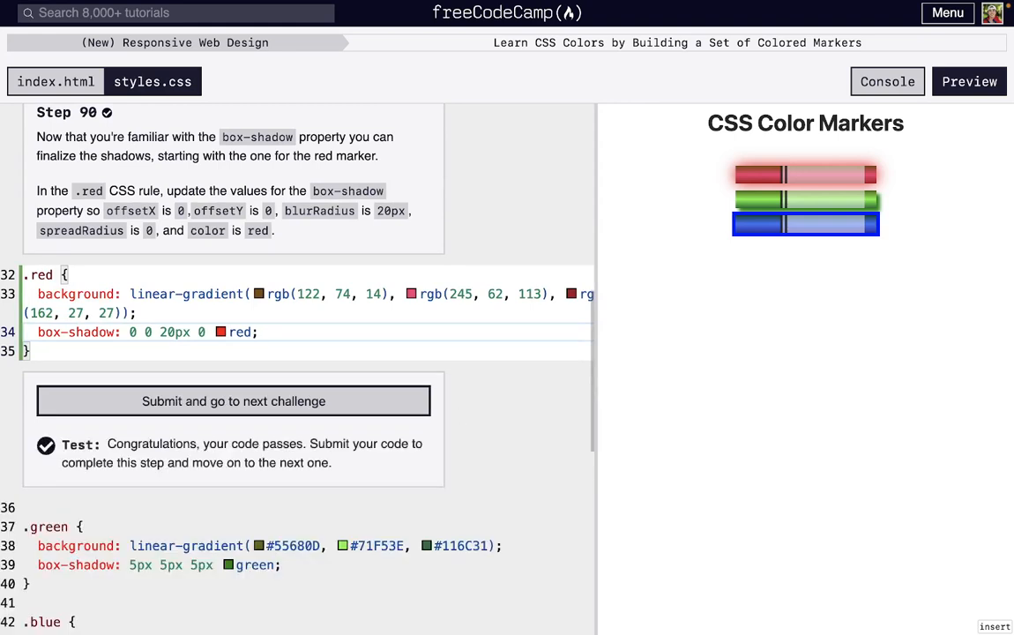
mouse_move(600, 419)
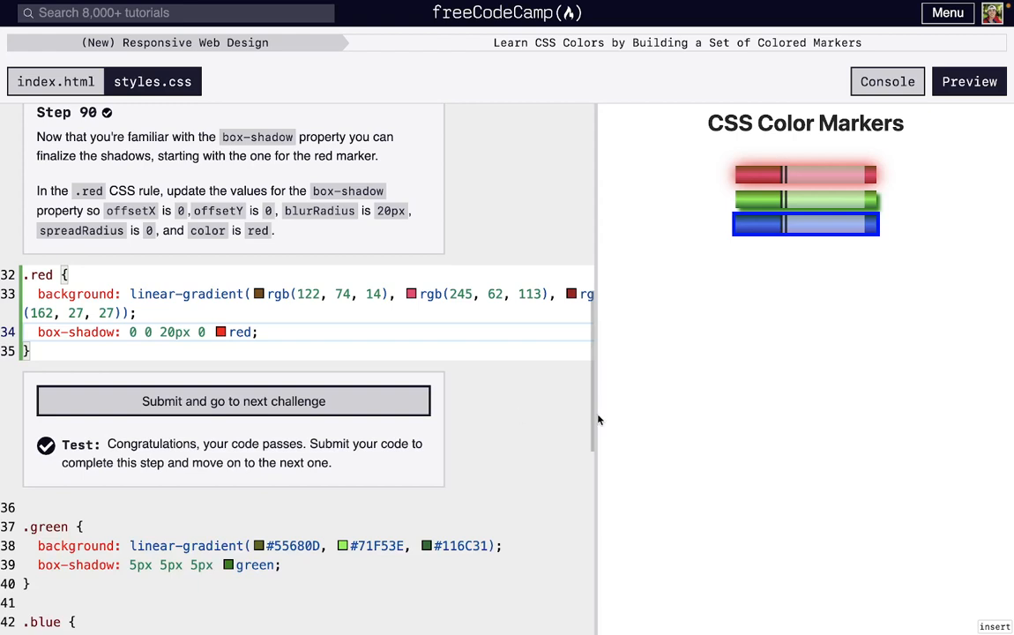